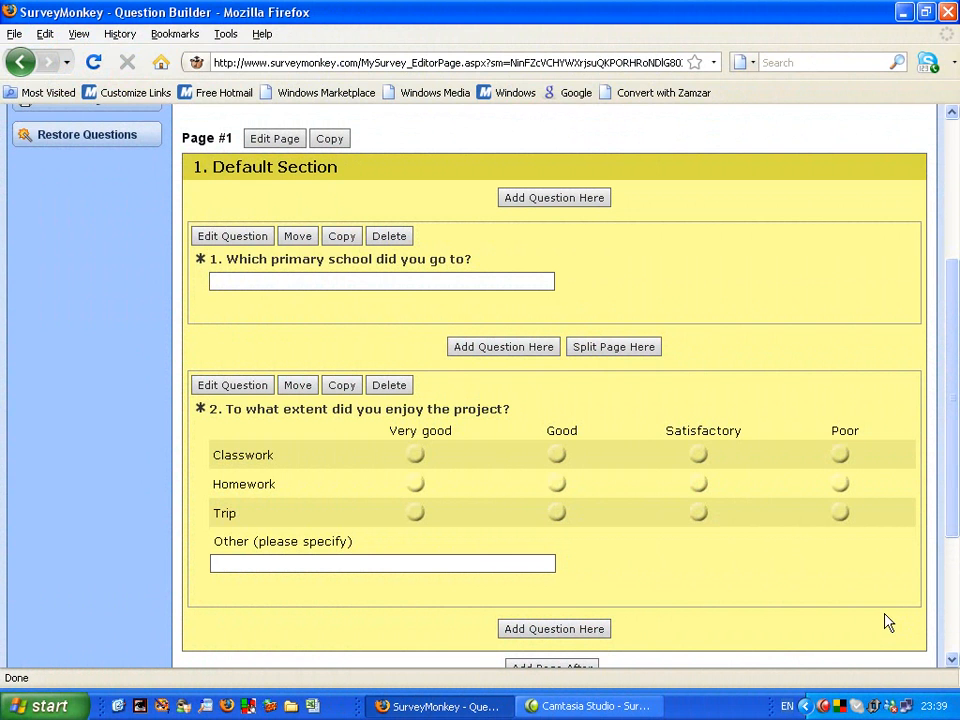
mouse_move(864, 612)
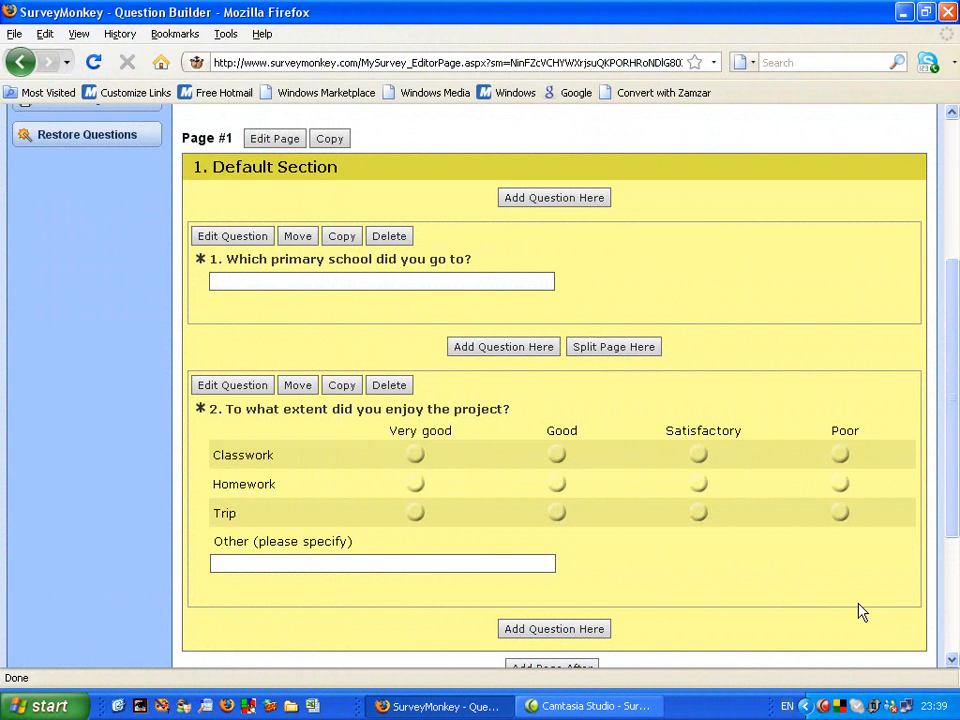
Step: Go to Collect Responses for the Evaluation survey, keeping the web-link method with name 'New Link'
scroll("up", 3)
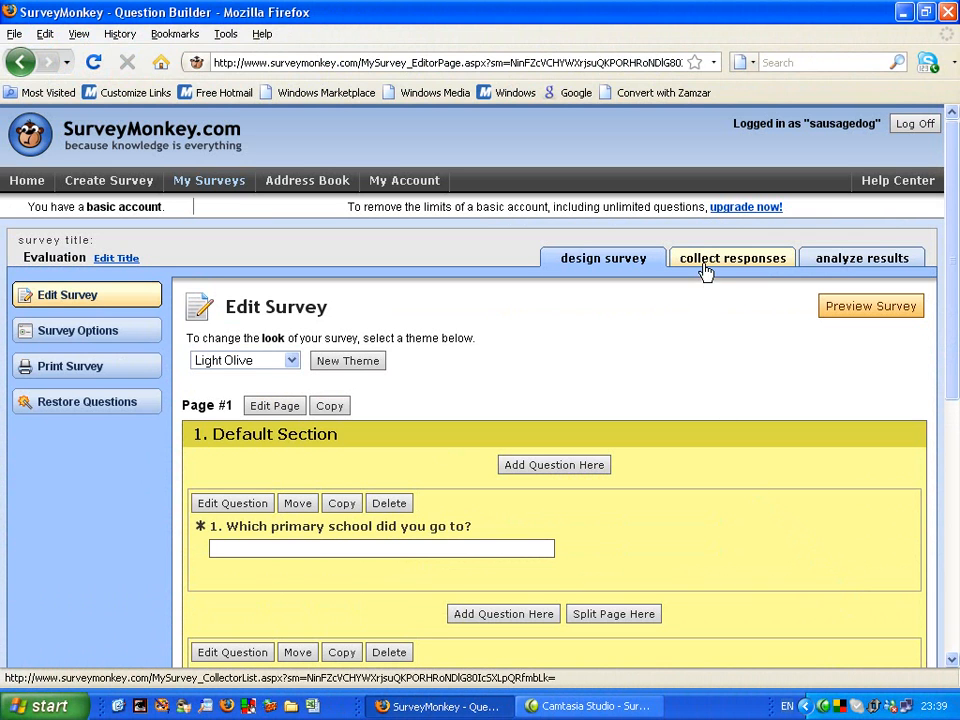
left_click(732, 258)
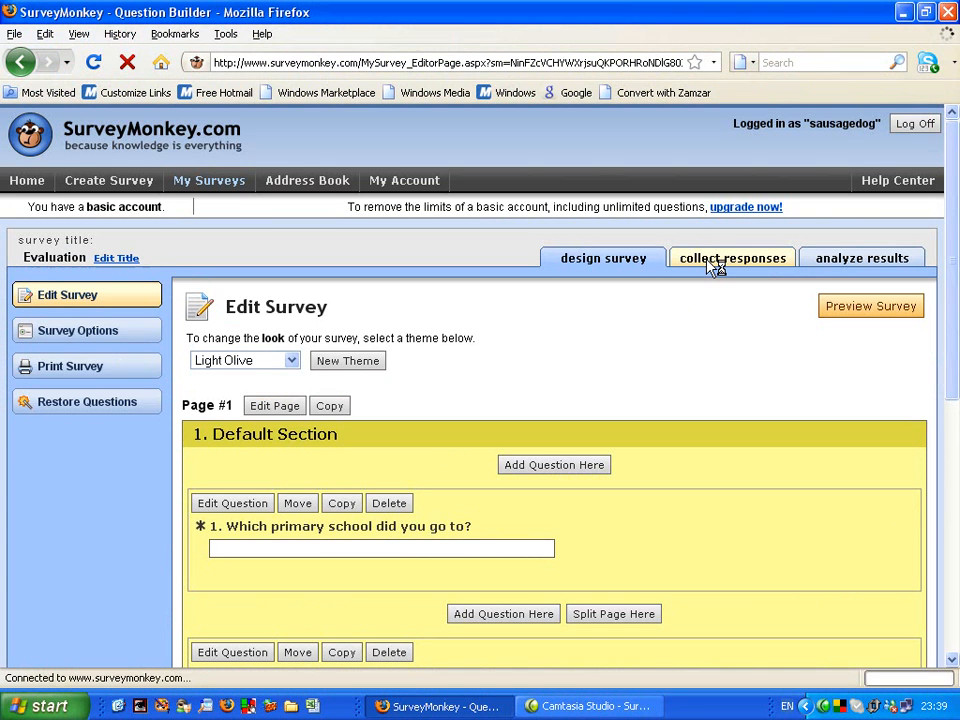
left_click(732, 258)
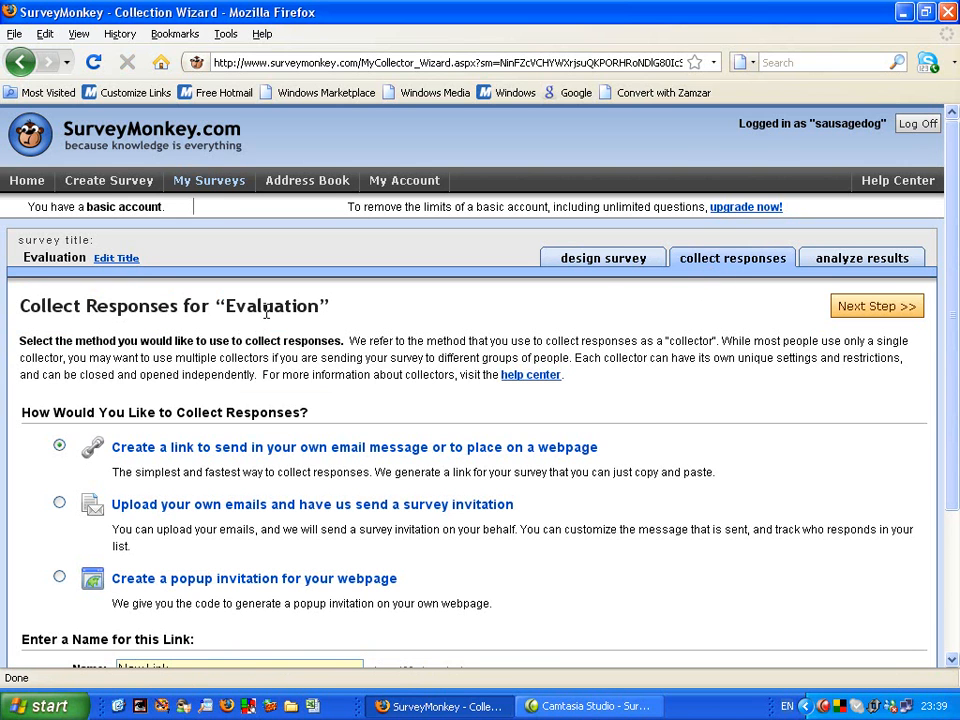
scroll("down", 3)
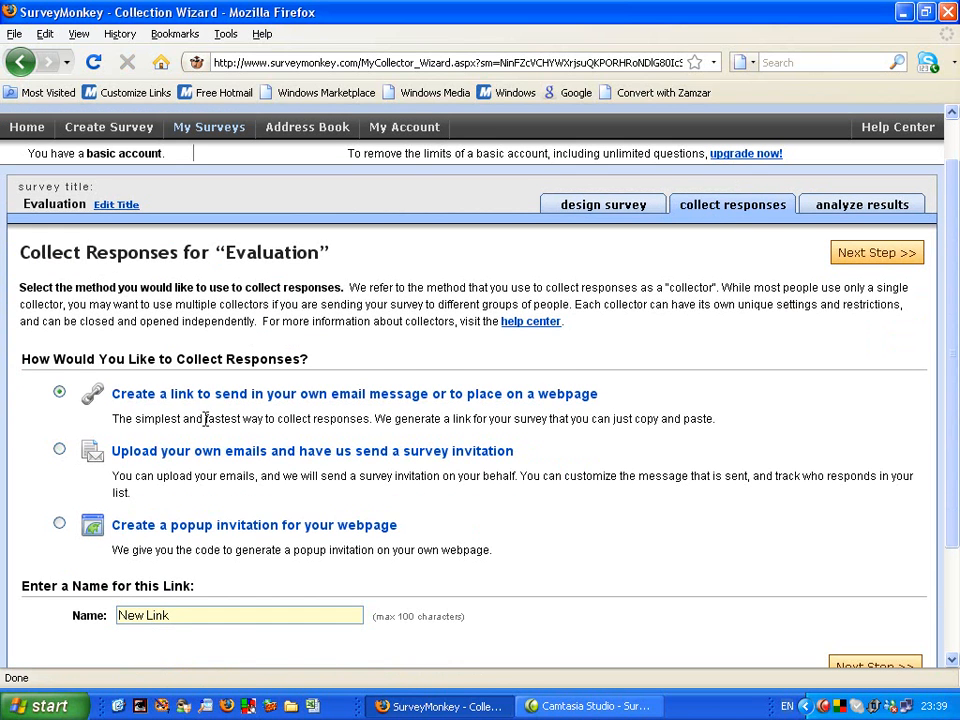
mouse_move(70, 376)
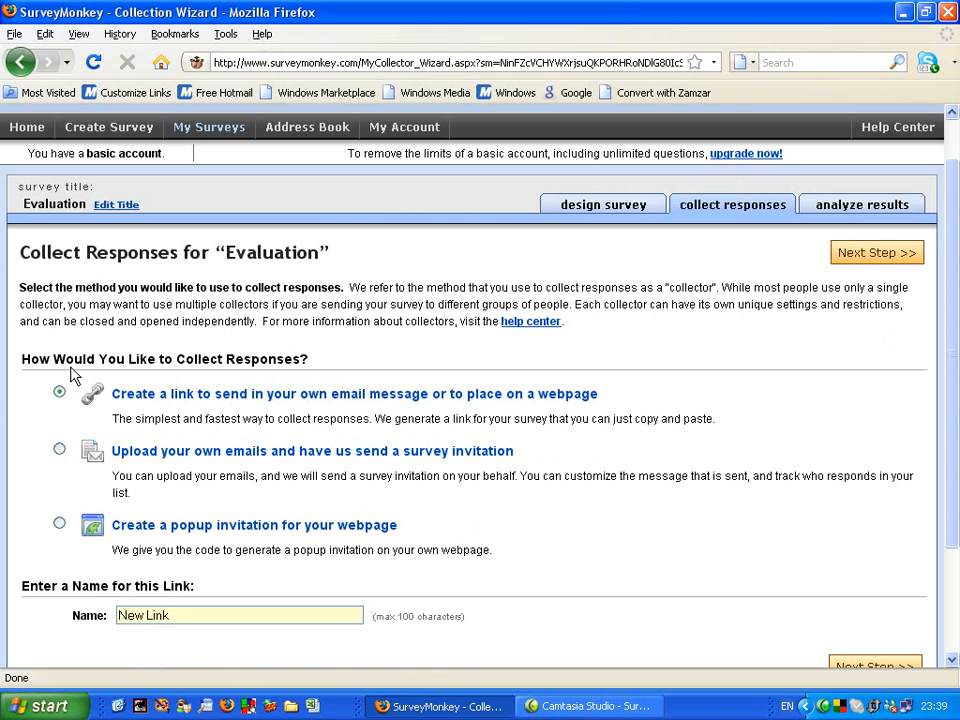
mouse_move(224, 378)
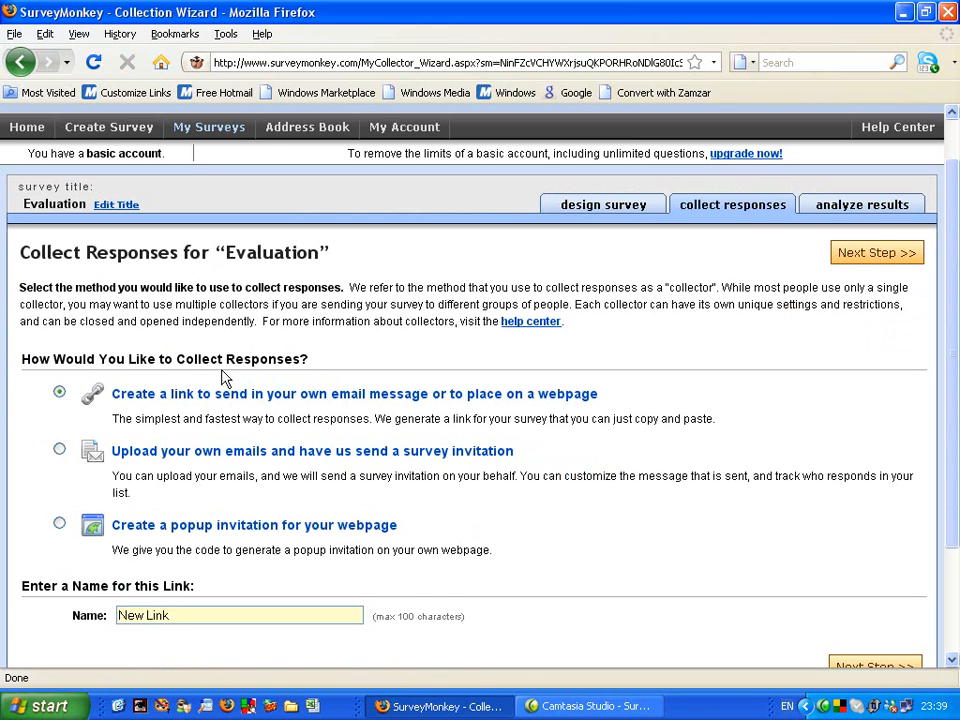
mouse_move(252, 414)
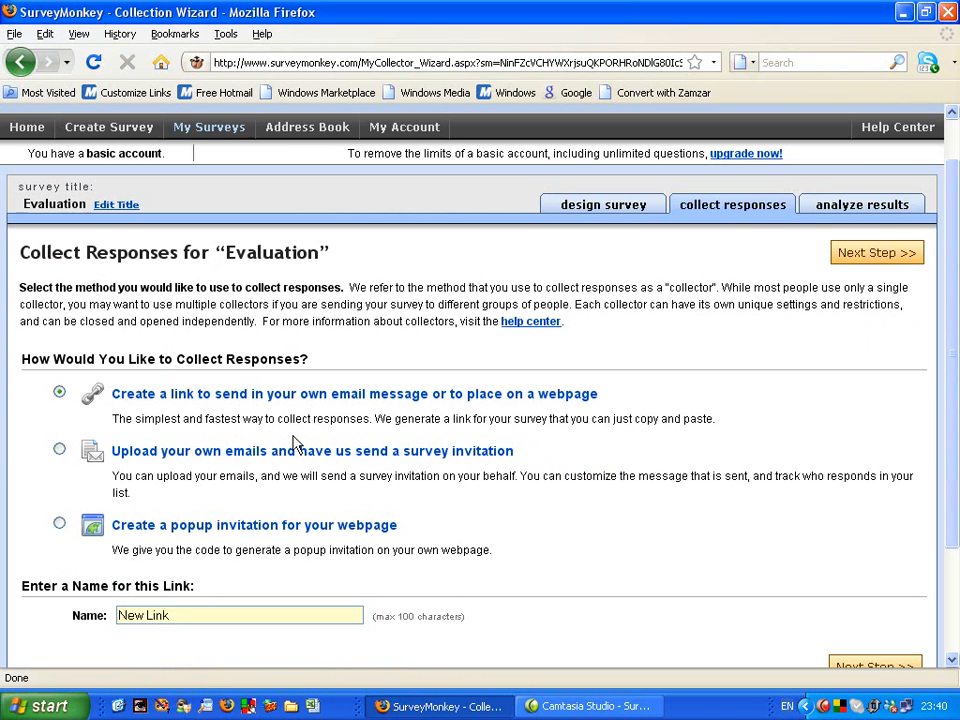
mouse_move(164, 410)
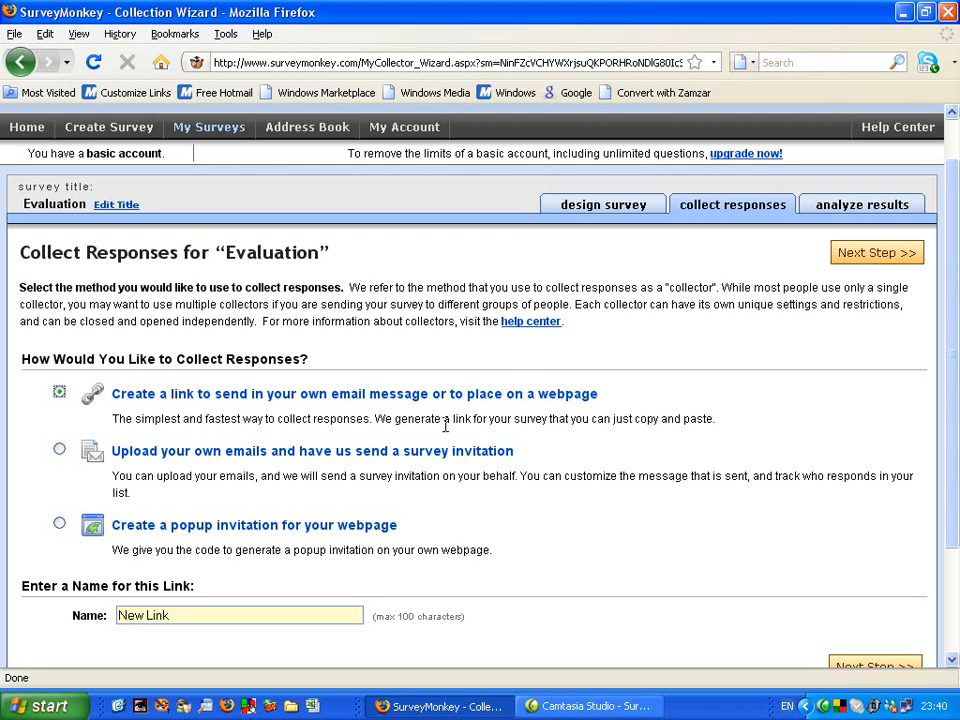
mouse_move(432, 440)
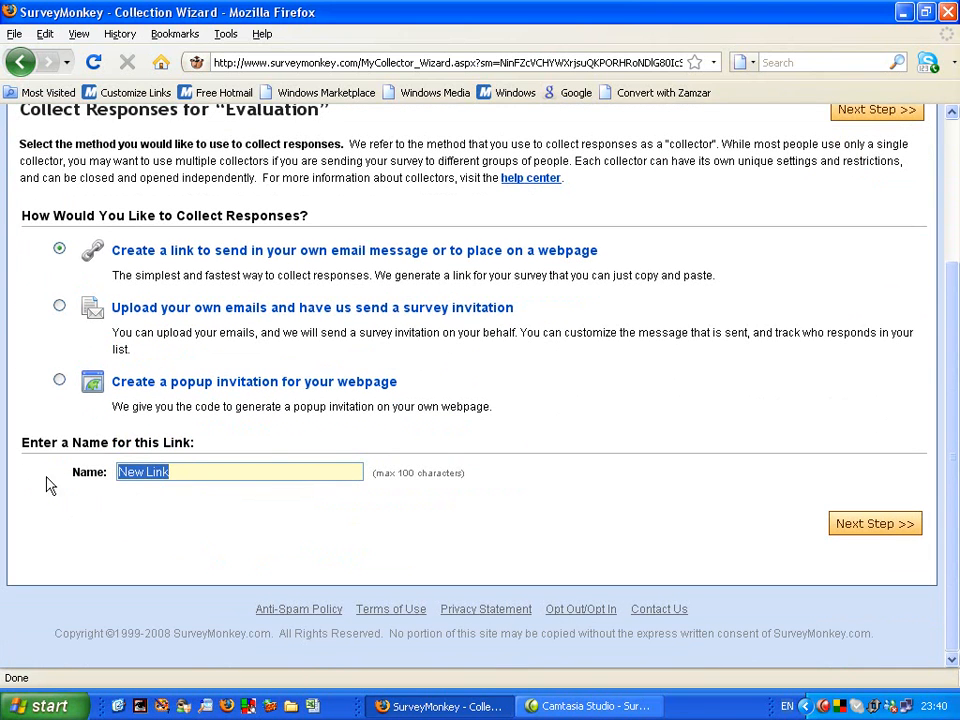
Step: Name the link collector 'Evaluation link' and continue to Next Step
type("Eva")
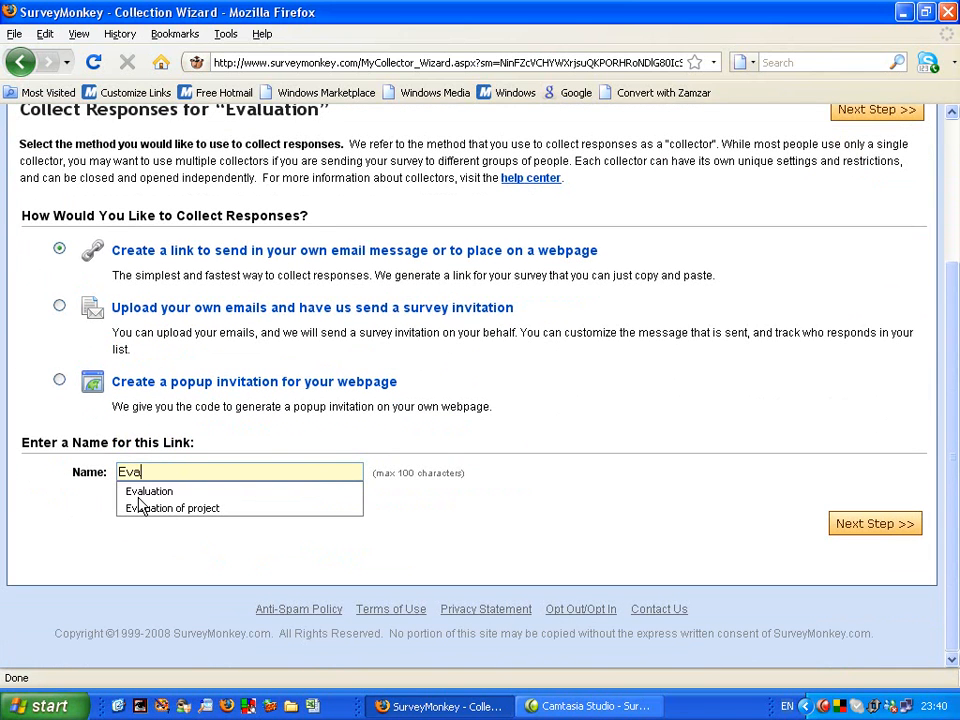
type("uation link")
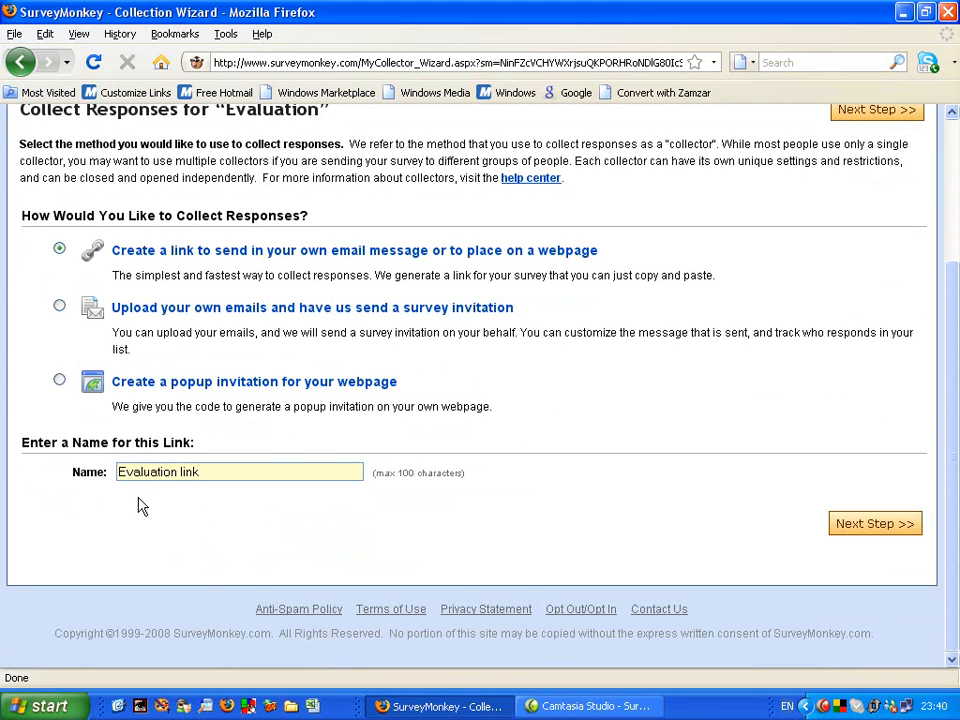
mouse_move(874, 524)
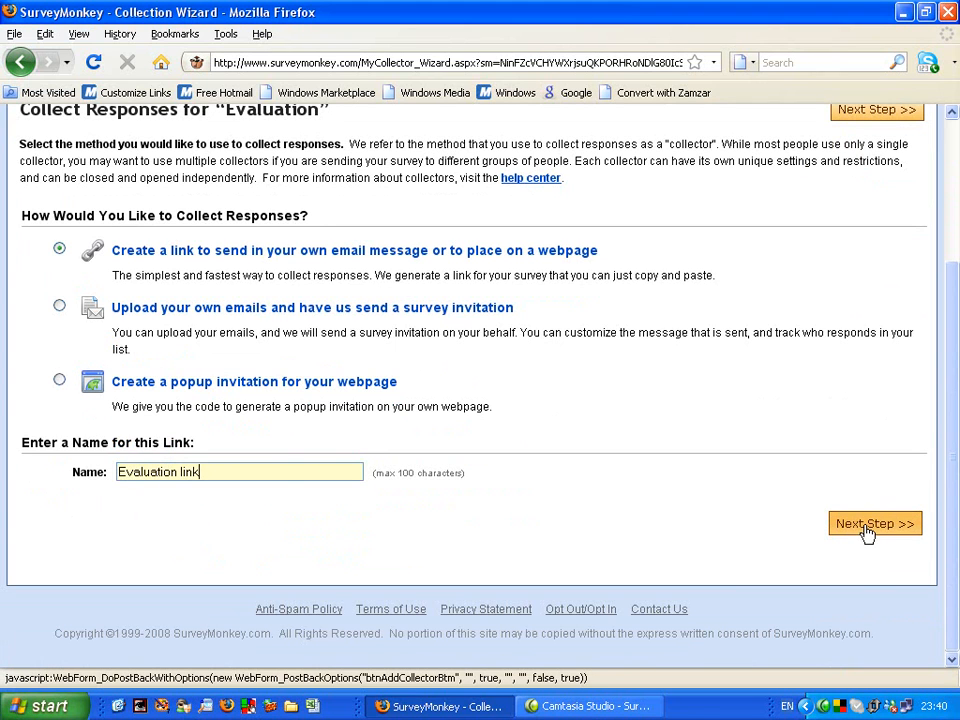
left_click(874, 524)
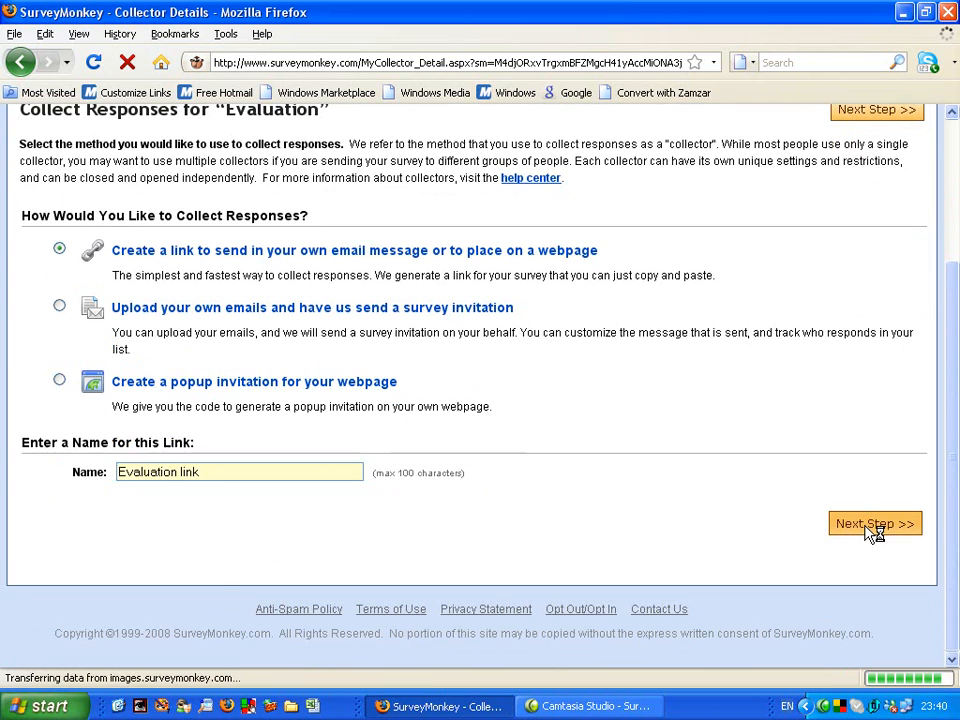
Step: Select the survey URL in the blue email box and copy it to the clipboard
left_click(874, 524)
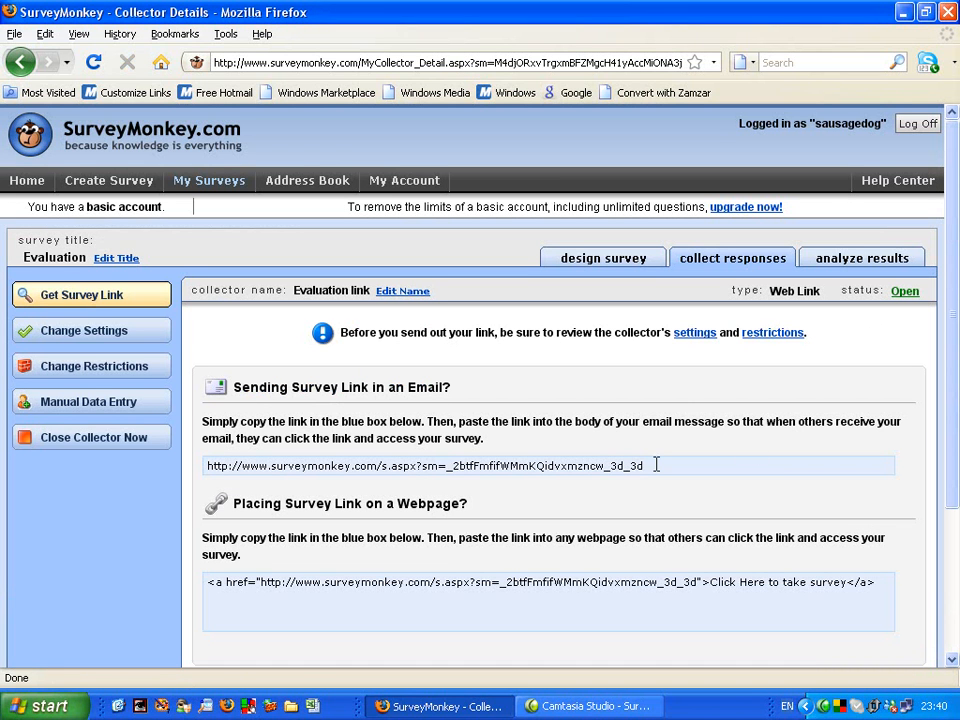
triple_click(424, 464)
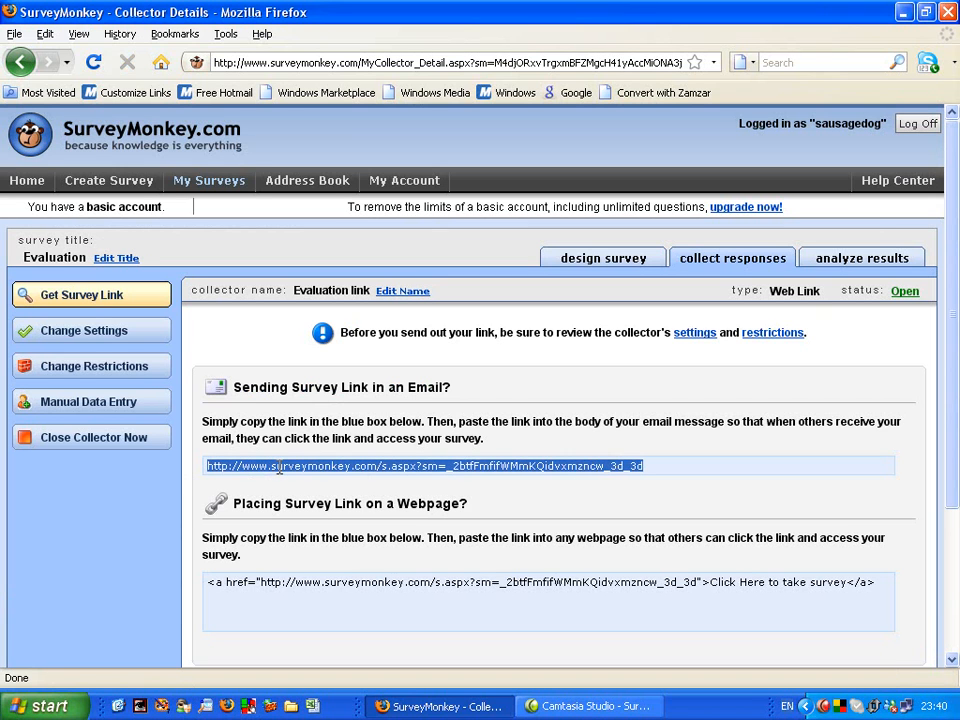
right_click(422, 464)
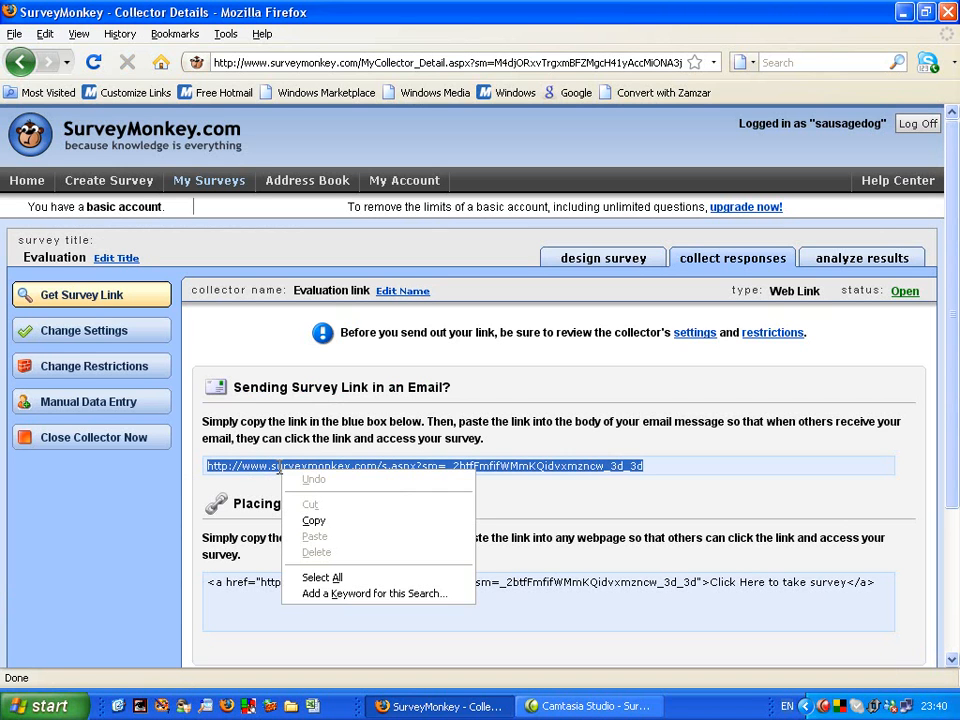
mouse_move(312, 520)
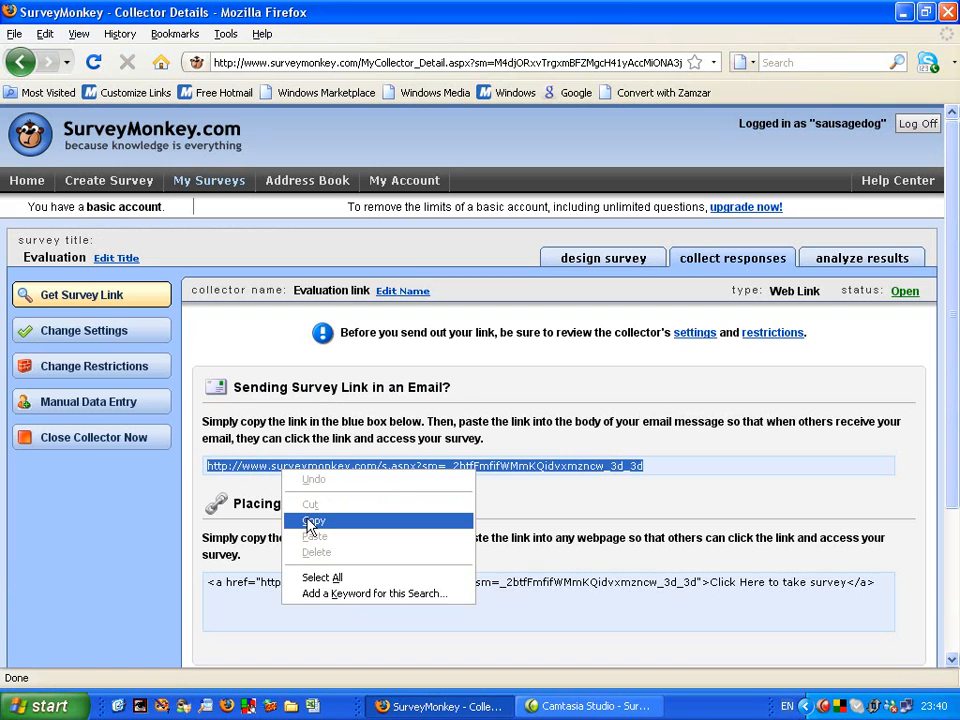
left_click(312, 520)
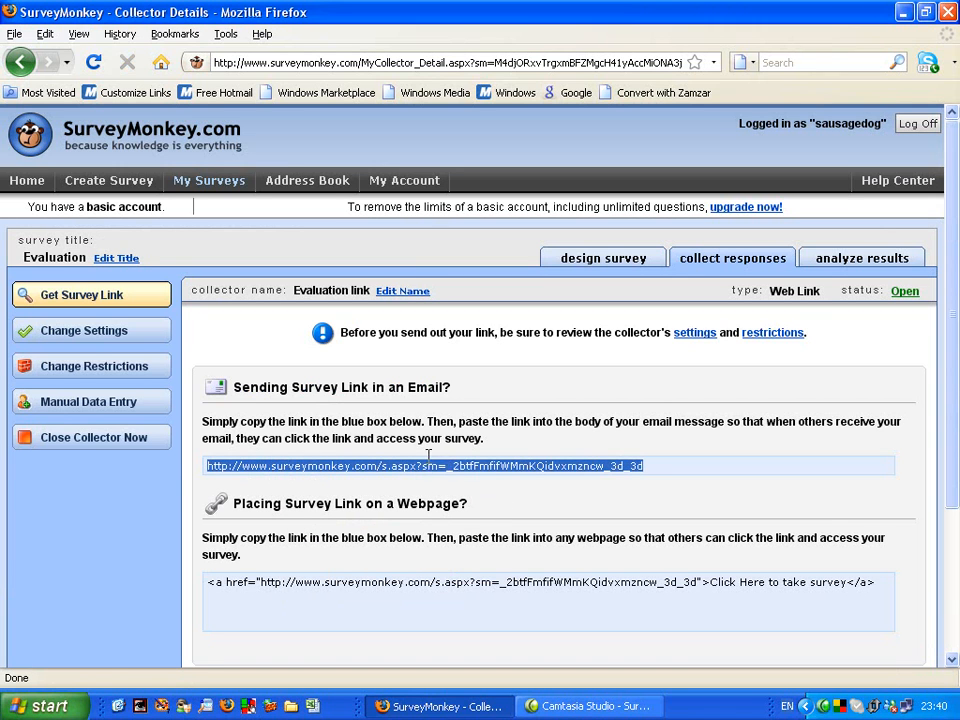
Step: Launch Word 2007, paste the survey URL into a blank document, then minimize Word
left_click(40, 704)
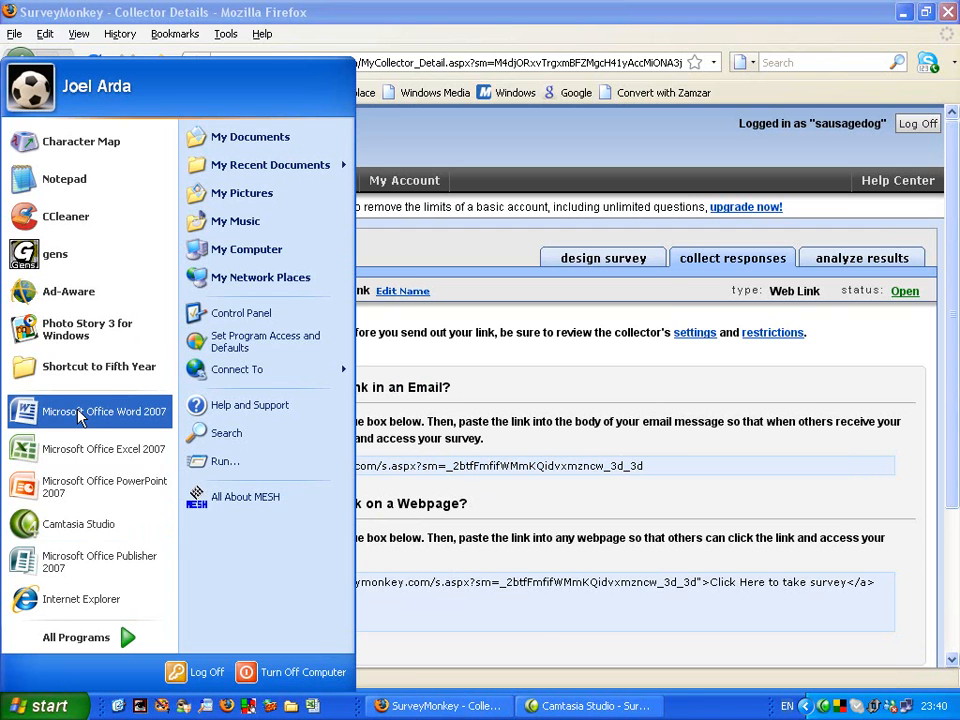
left_click(104, 412)
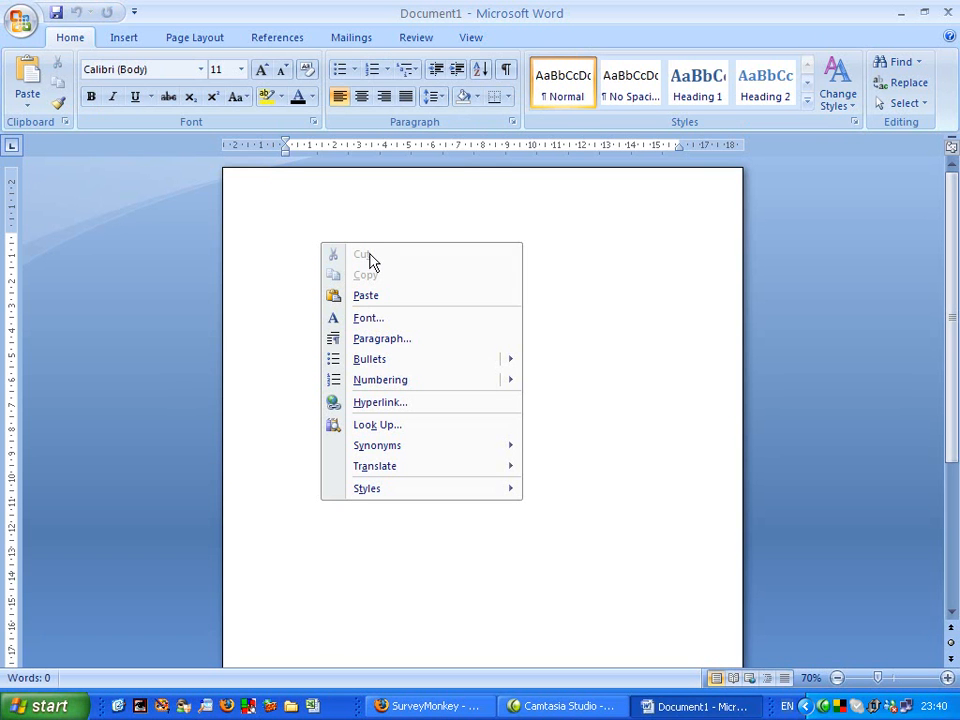
mouse_move(390, 296)
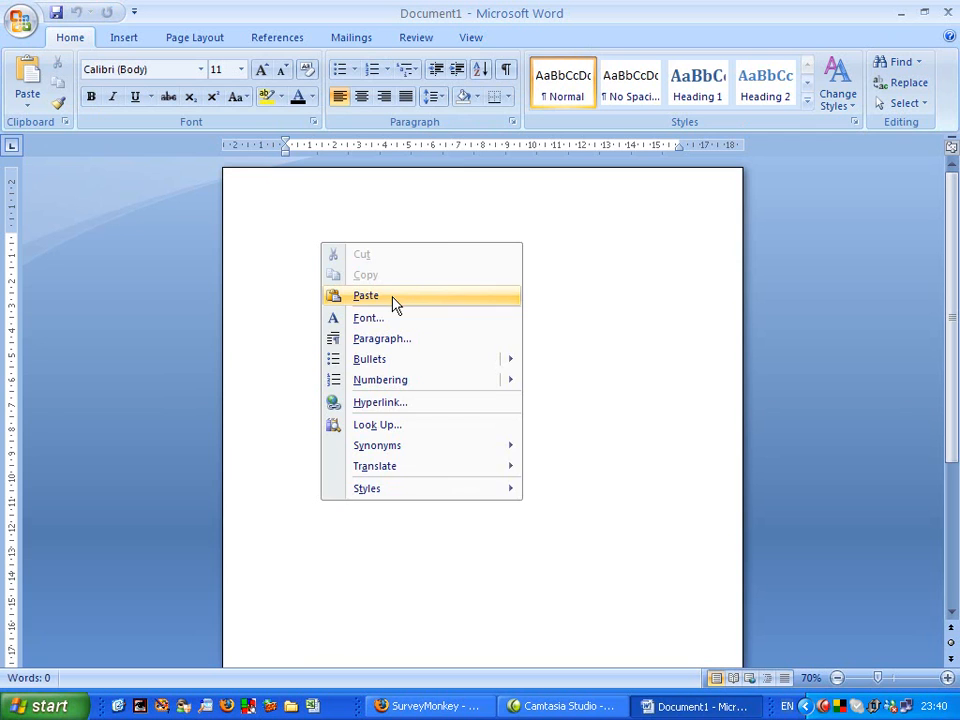
left_click(366, 296)
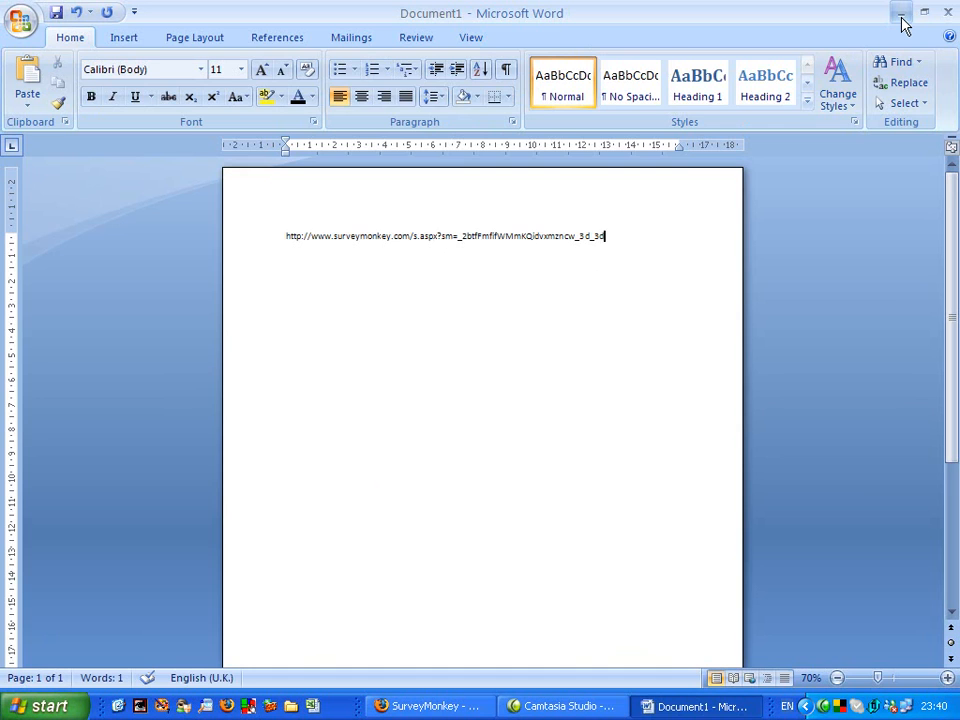
left_click(428, 704)
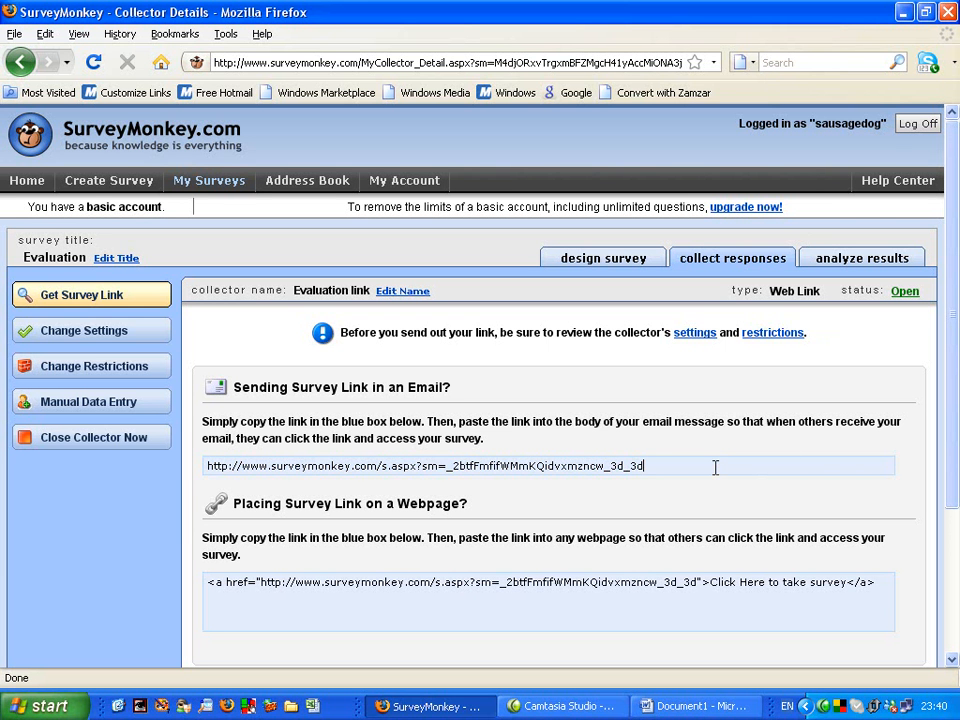
scroll("down", 3)
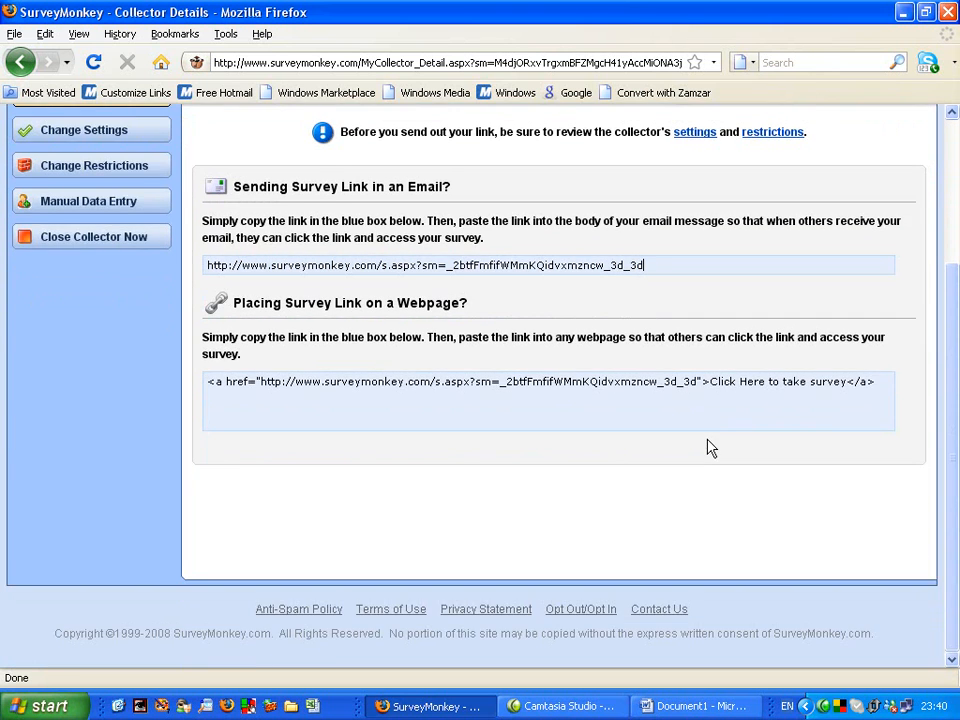
scroll("up", 3)
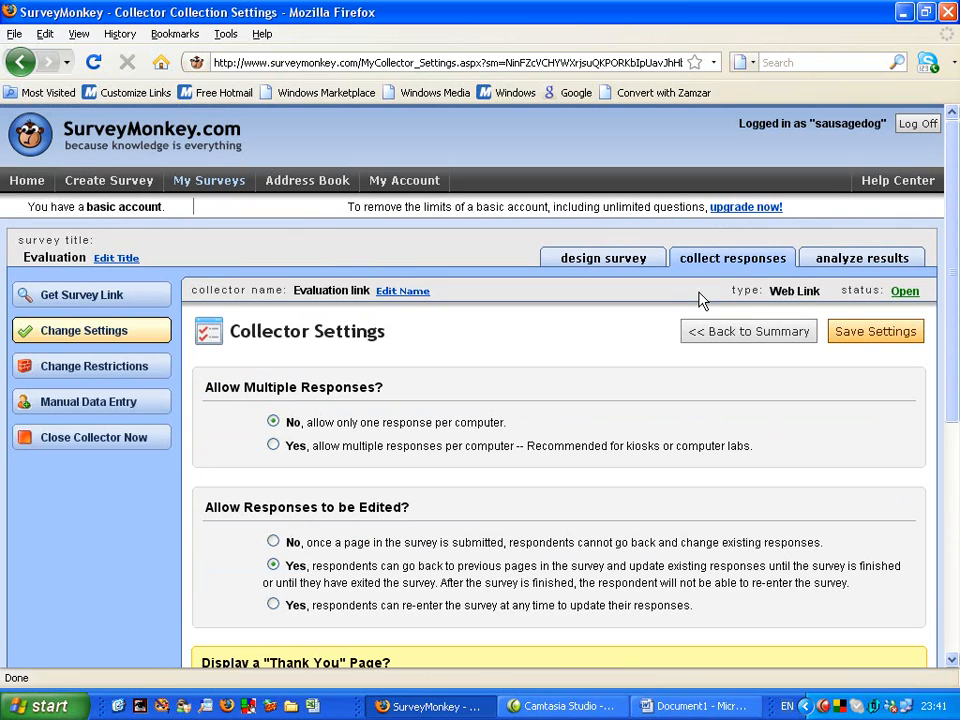
mouse_move(248, 408)
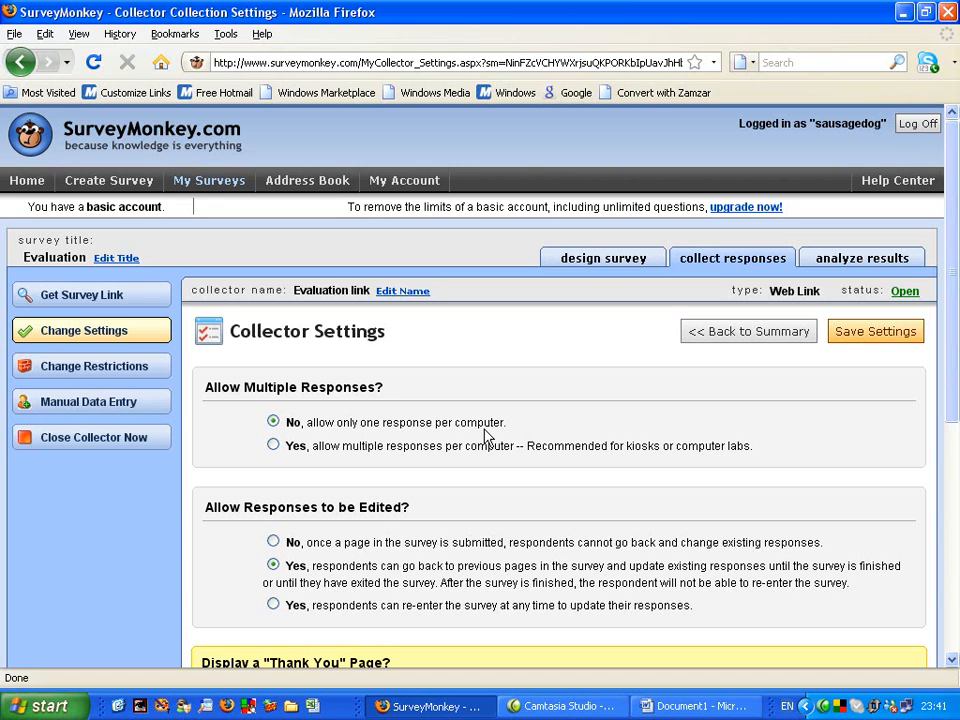
mouse_move(292, 482)
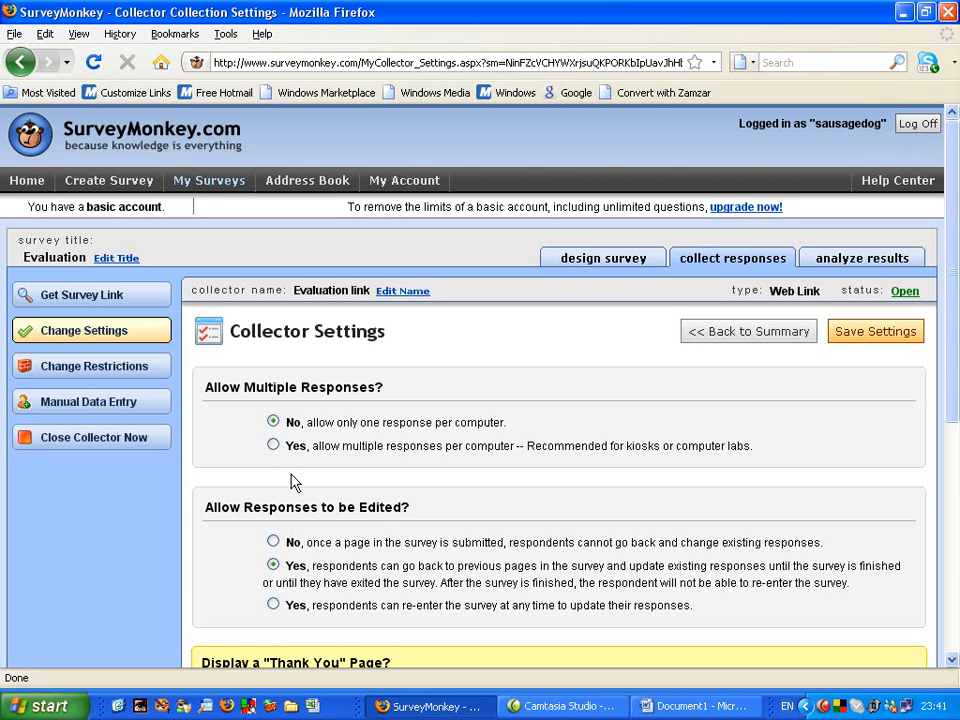
Step: Choose 'Yes, allow multiple responses per computer' under Allow Multiple Responses
left_click(272, 444)
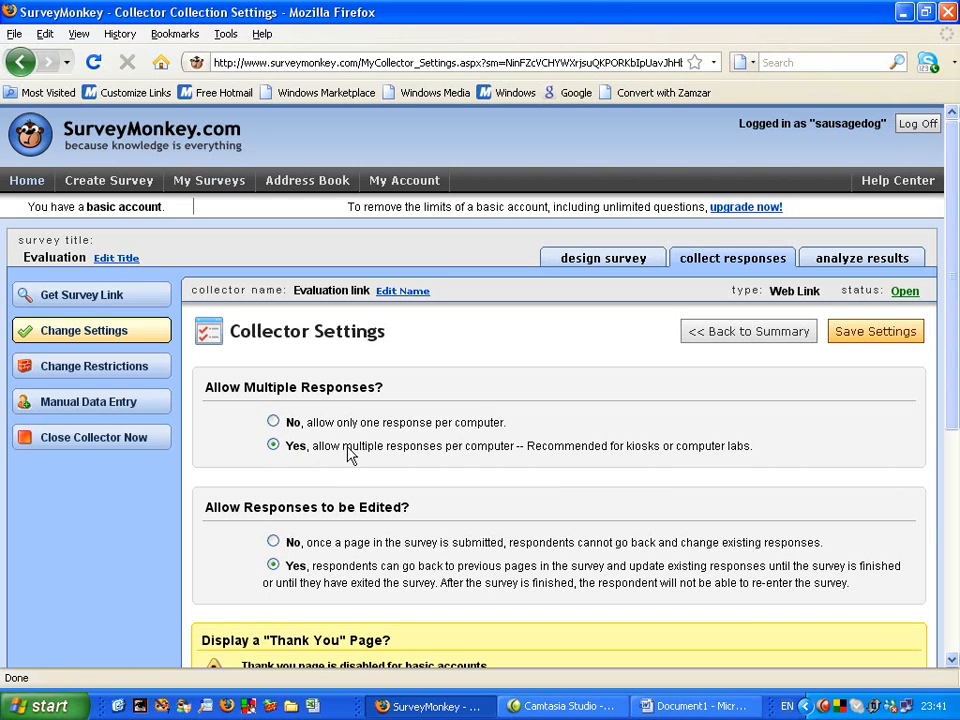
mouse_move(328, 440)
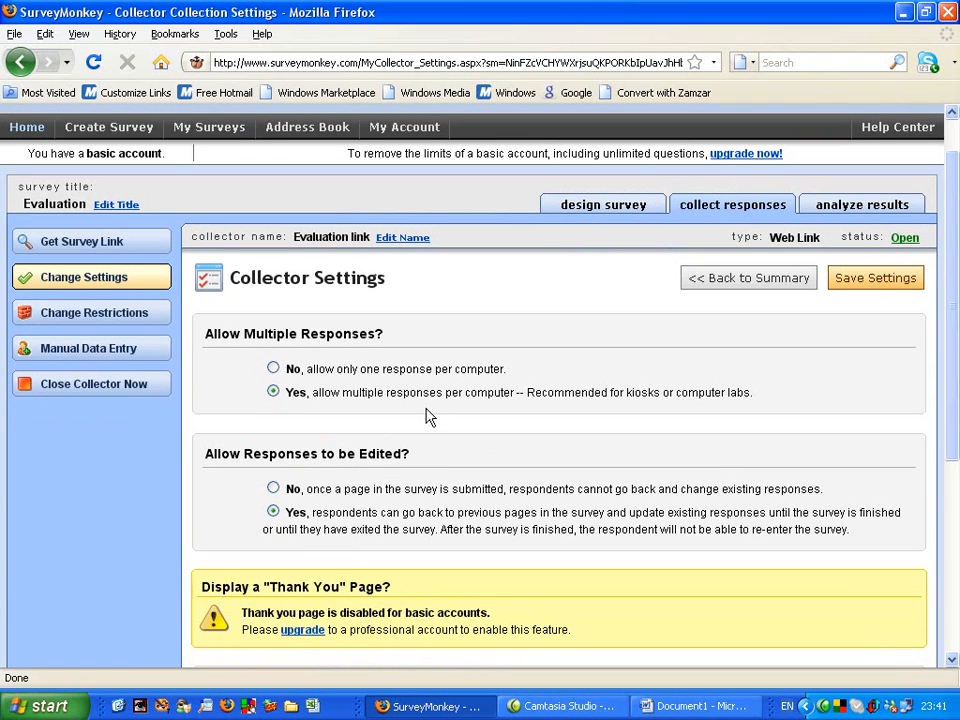
mouse_move(464, 410)
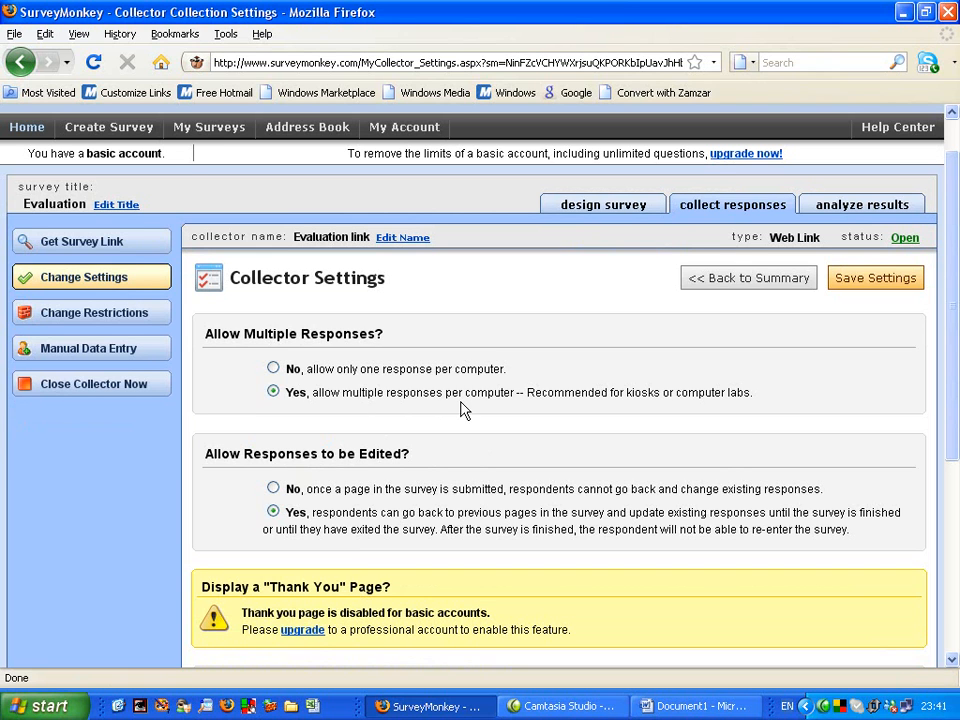
mouse_move(324, 356)
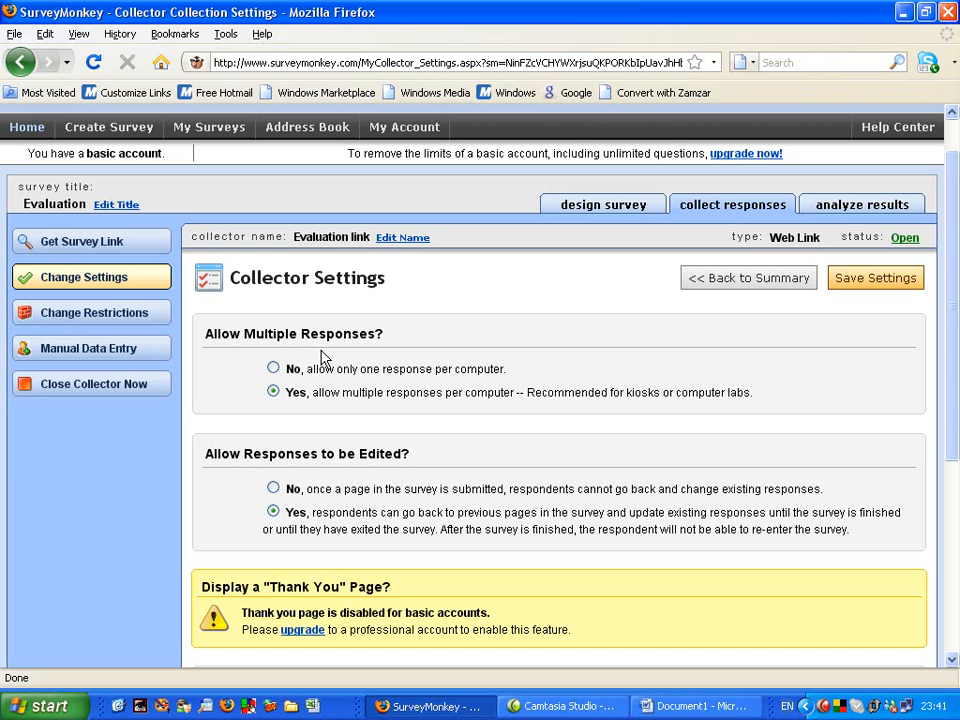
mouse_move(484, 380)
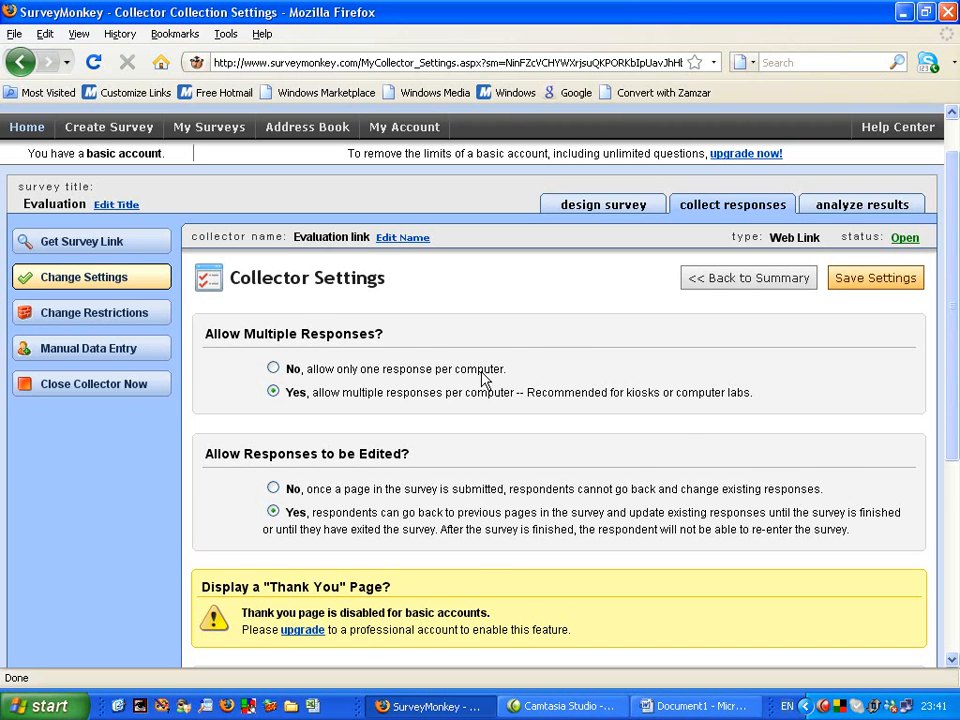
scroll("down", 3)
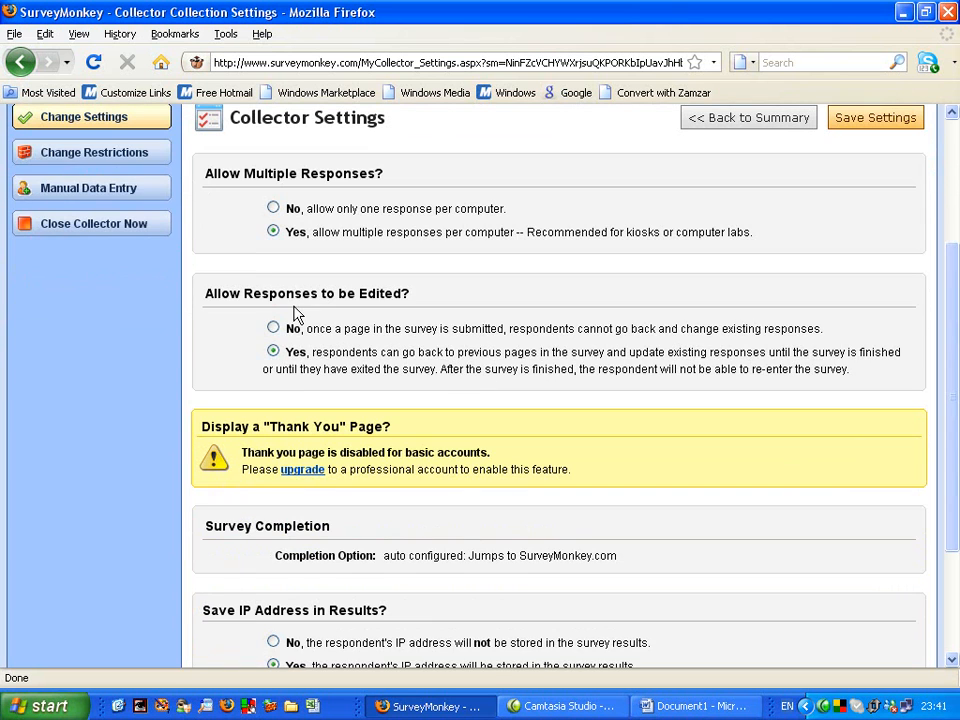
mouse_move(334, 378)
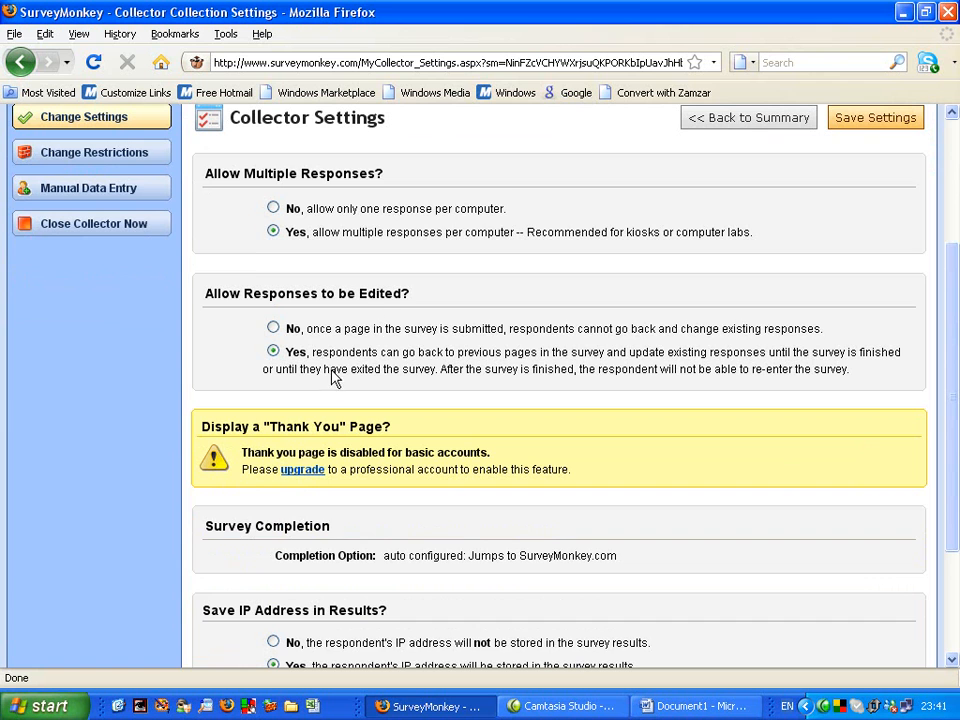
scroll("down", 3)
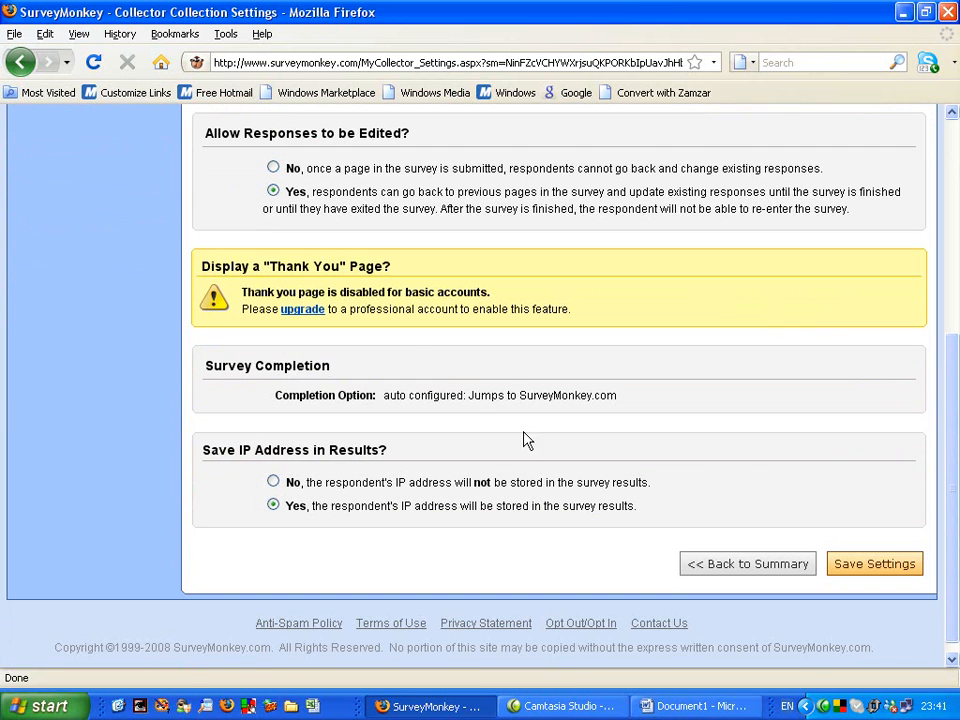
mouse_move(732, 498)
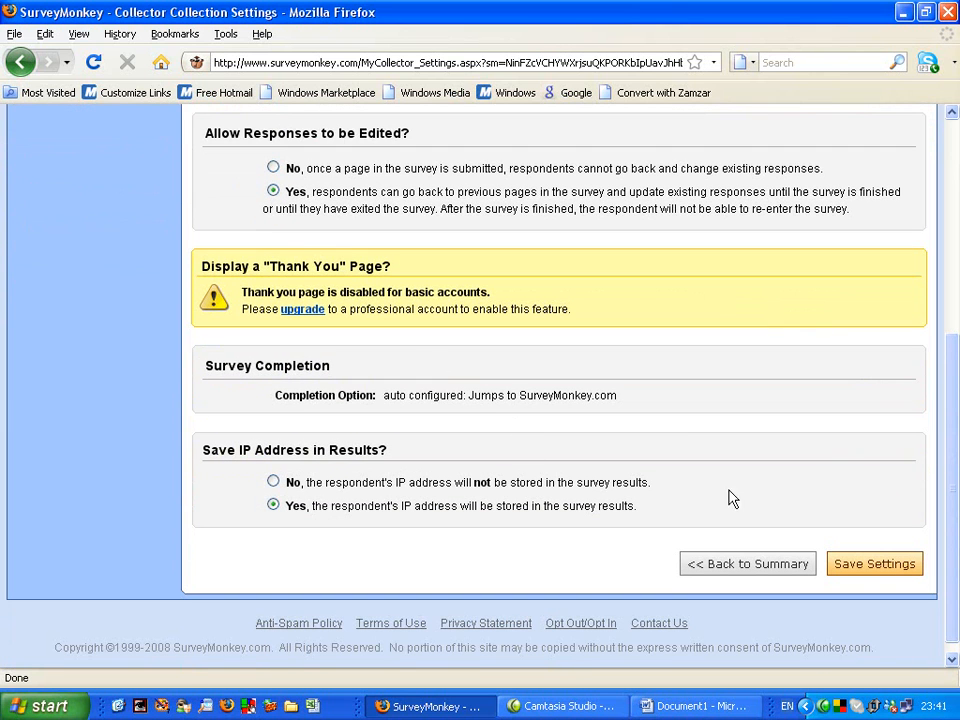
mouse_move(632, 414)
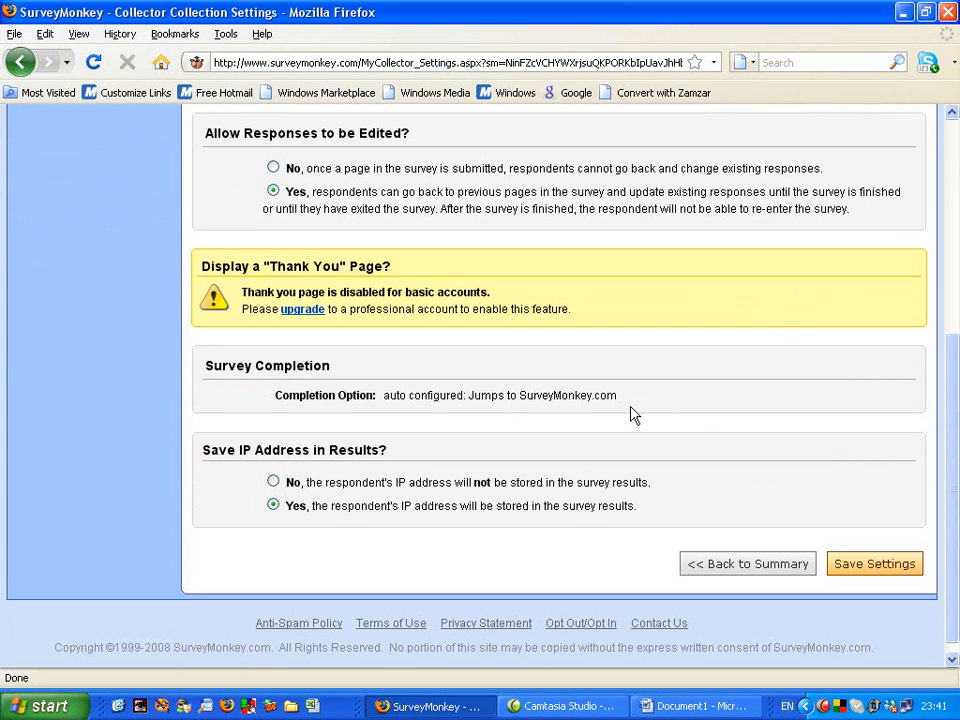
mouse_move(788, 420)
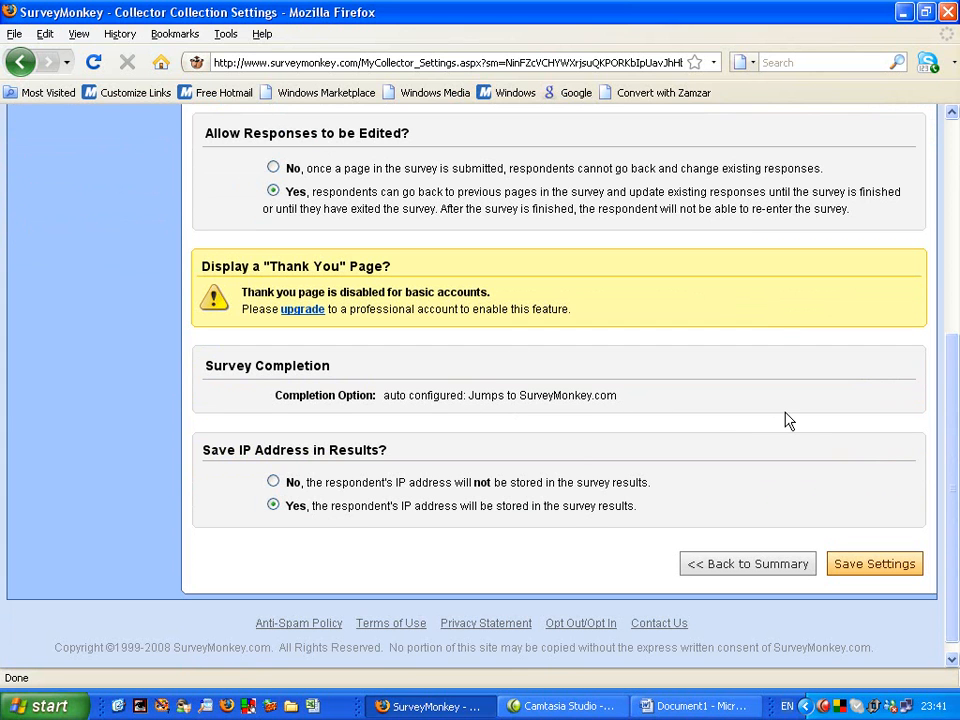
scroll("up", 3)
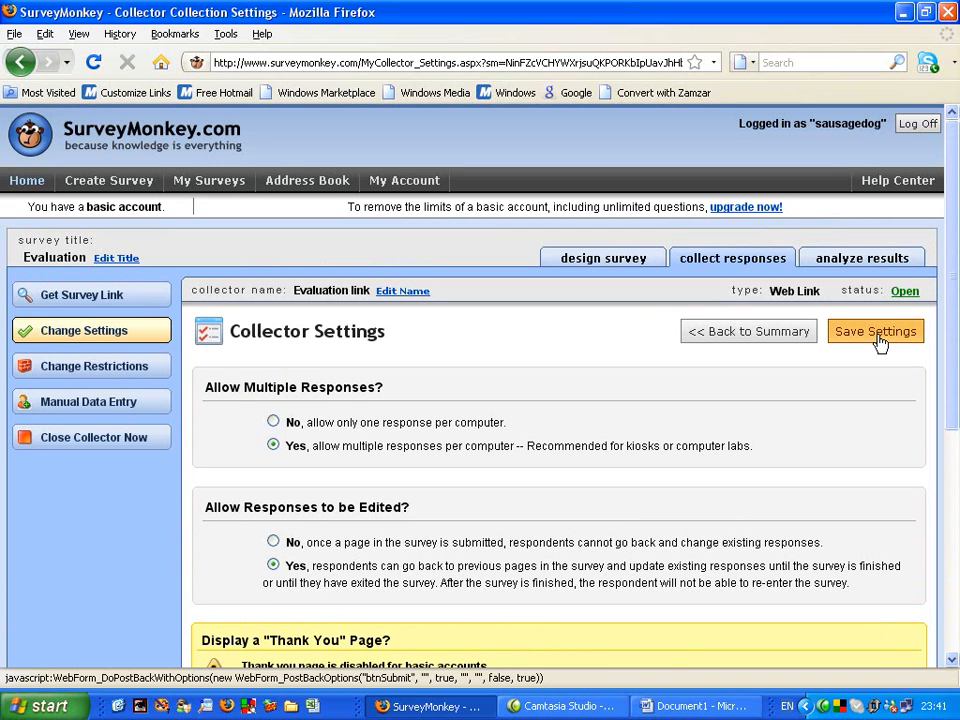
Step: Save the collector settings and return via '<< Back to Summary'
left_click(876, 332)
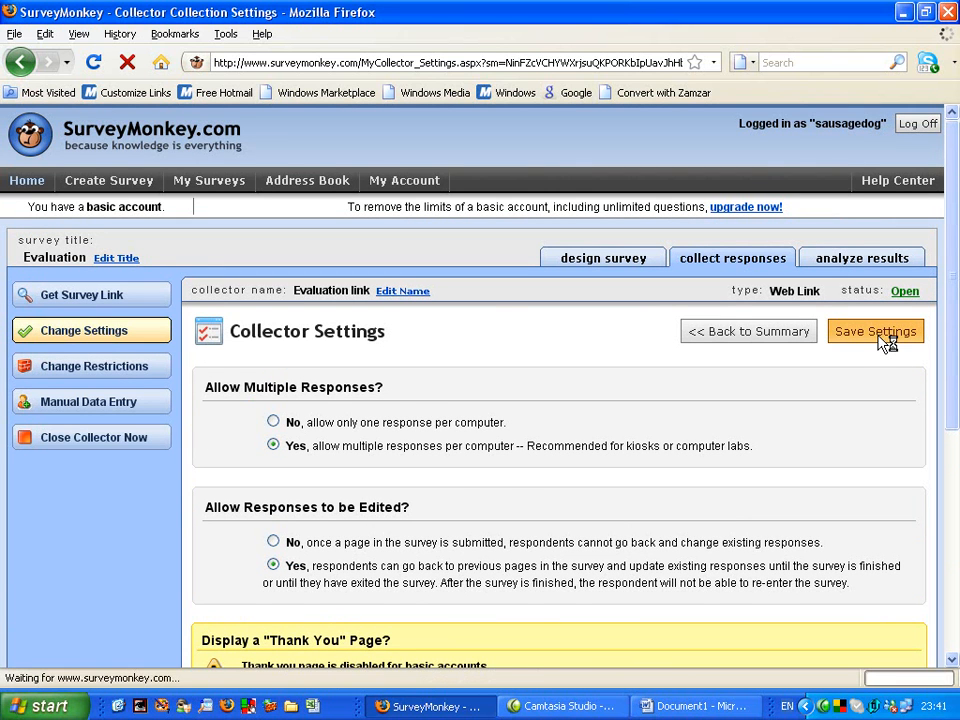
left_click(876, 332)
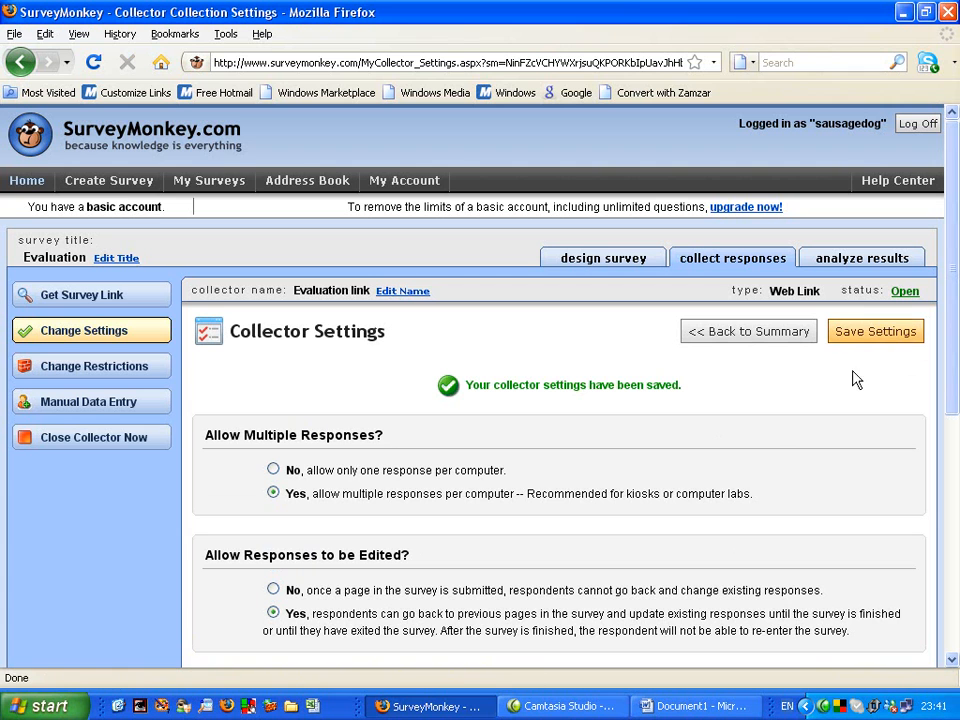
mouse_move(748, 332)
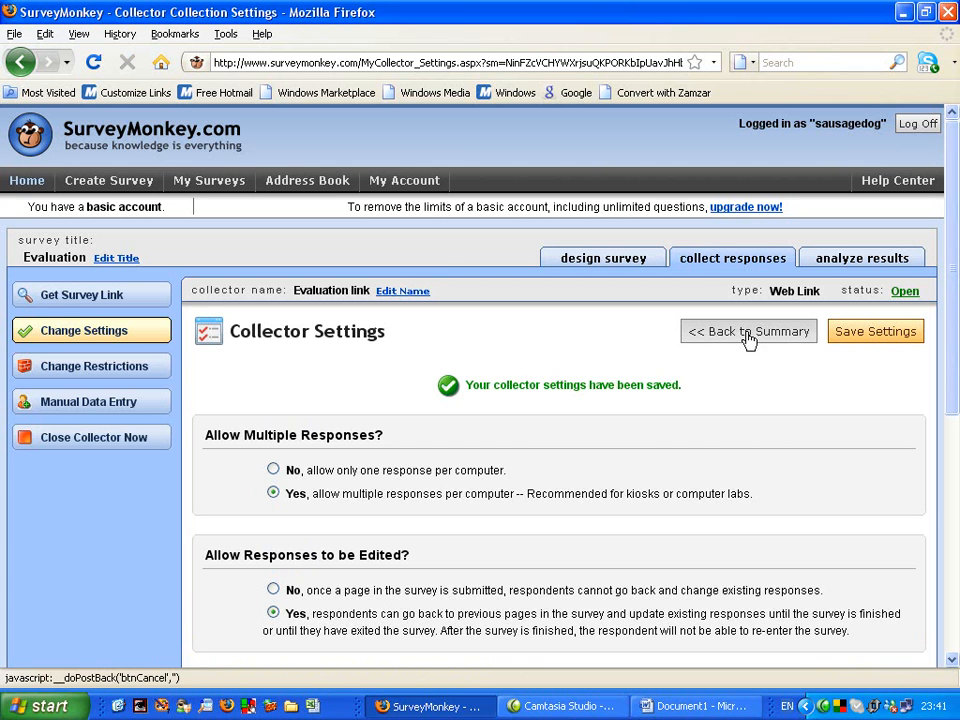
left_click(748, 332)
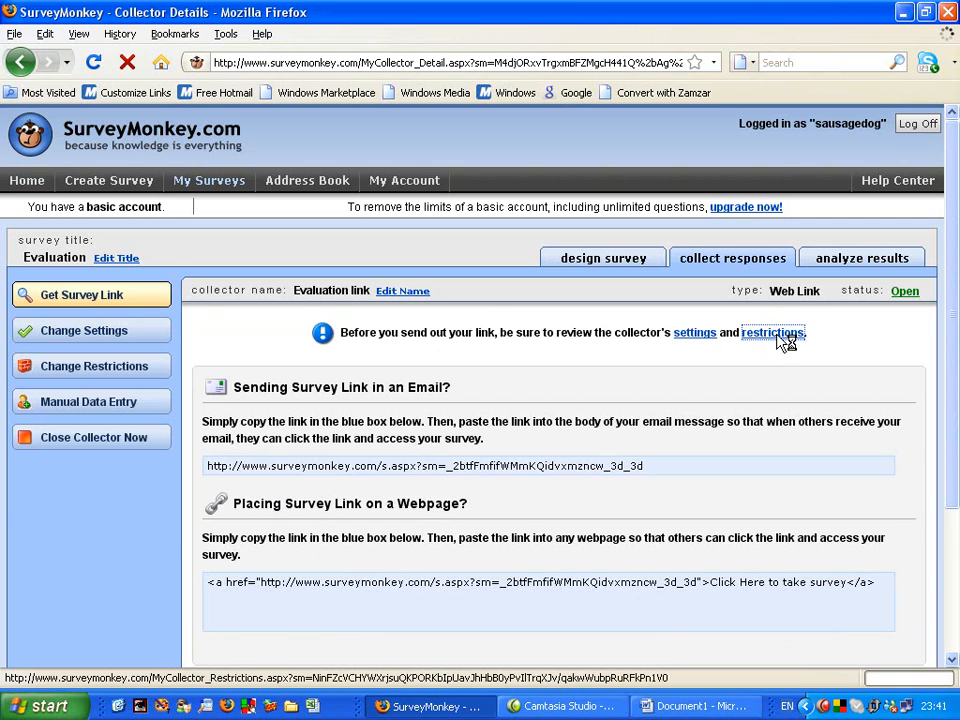
Step: Show the Collector Restrictions page for 'Evaluation link' with all checkboxes left unchecked
left_click(772, 332)
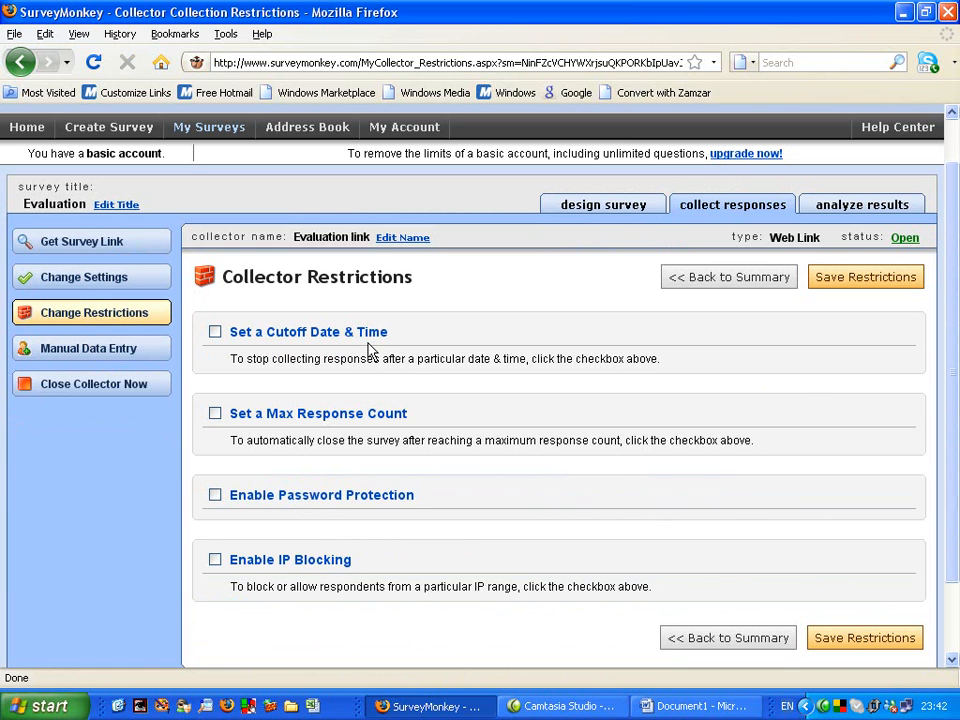
mouse_move(336, 432)
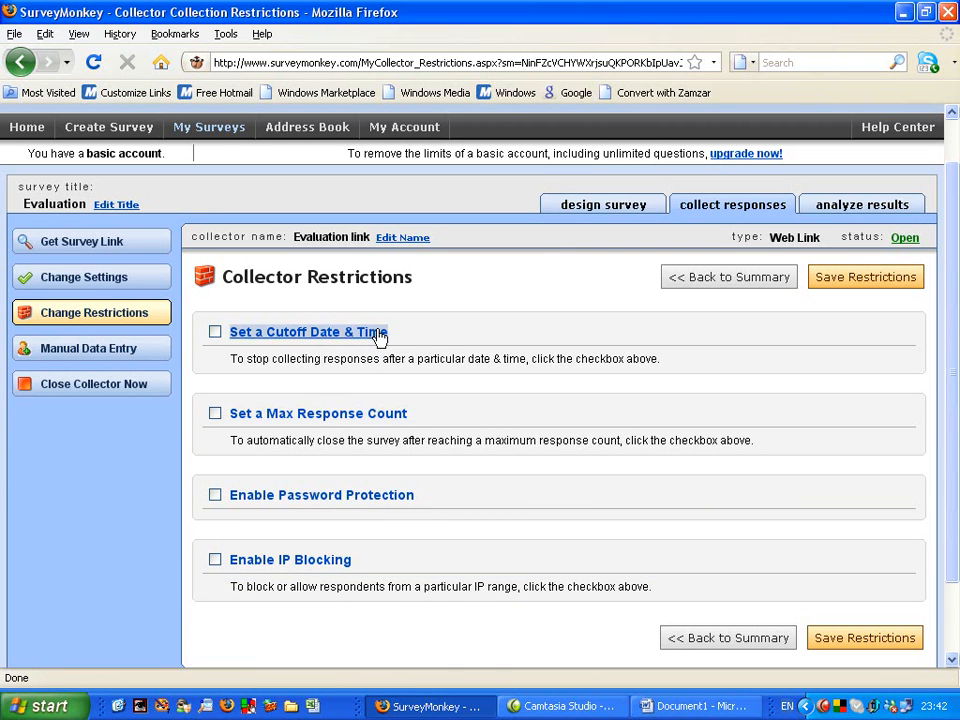
mouse_move(448, 348)
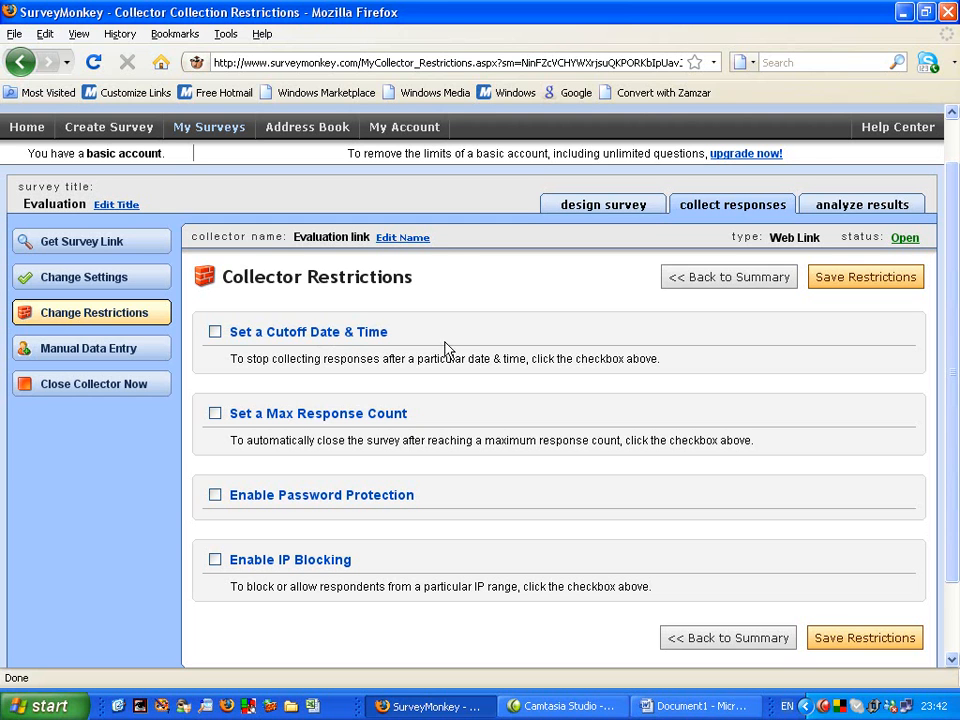
mouse_move(436, 352)
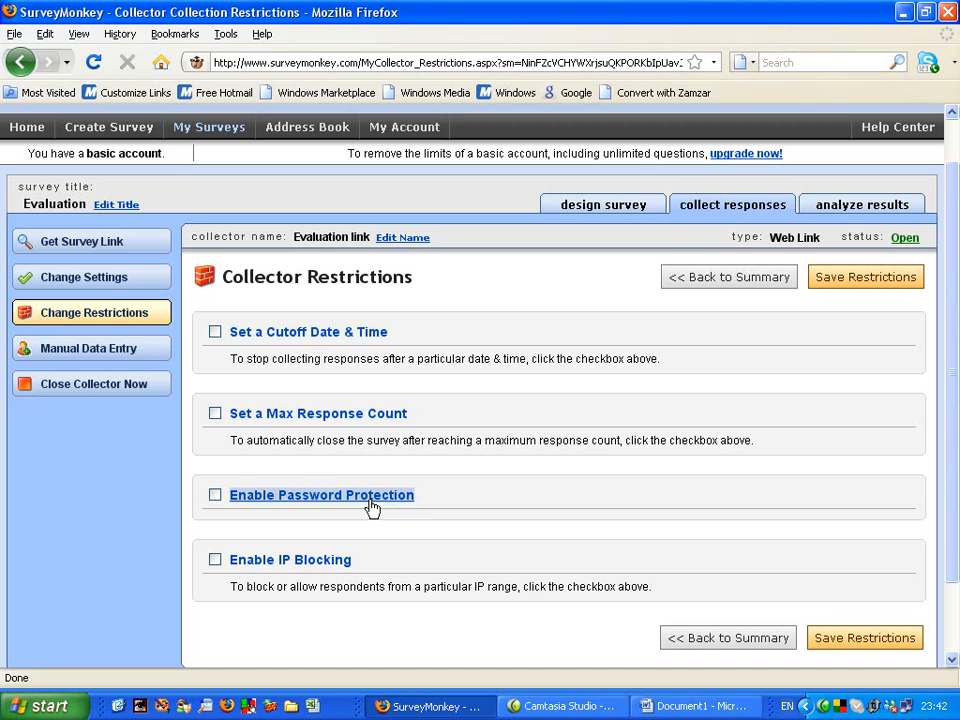
mouse_move(592, 540)
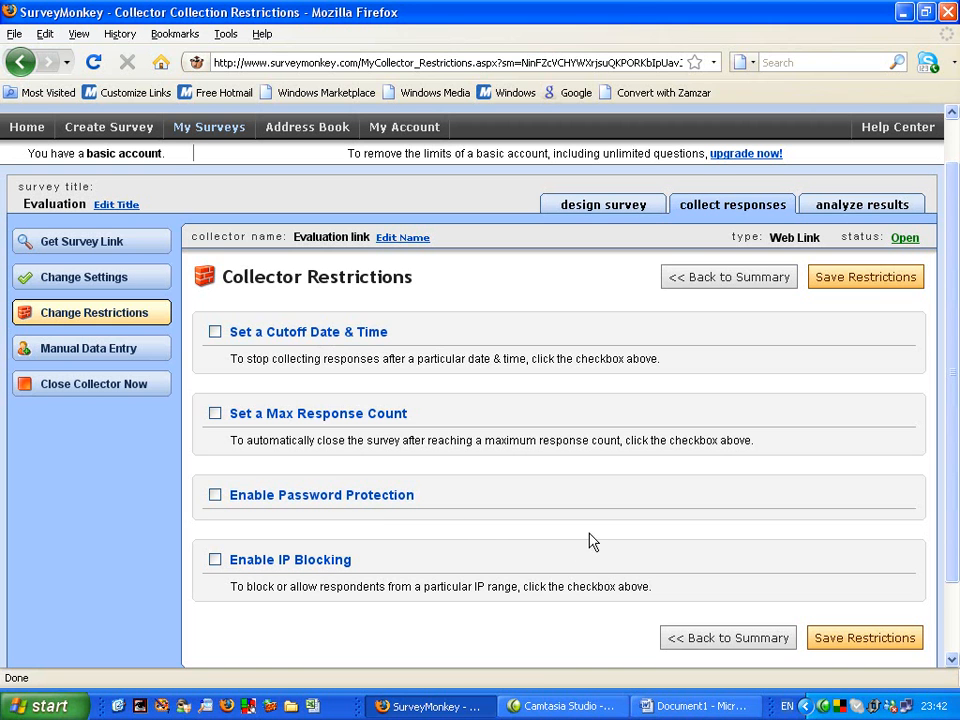
mouse_move(864, 276)
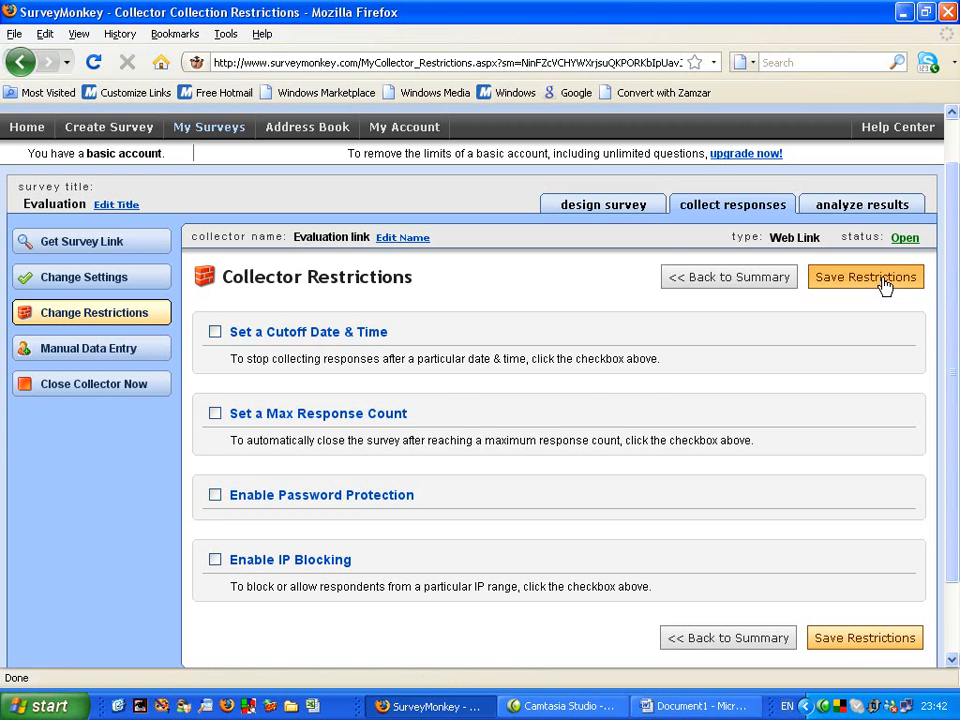